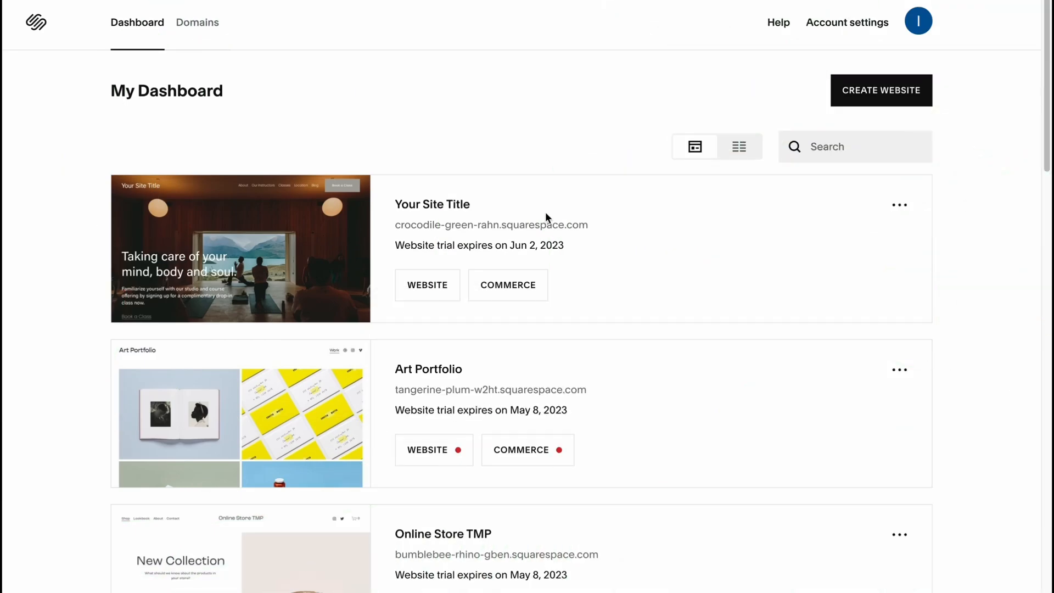
pyautogui.moveTo(525, 183)
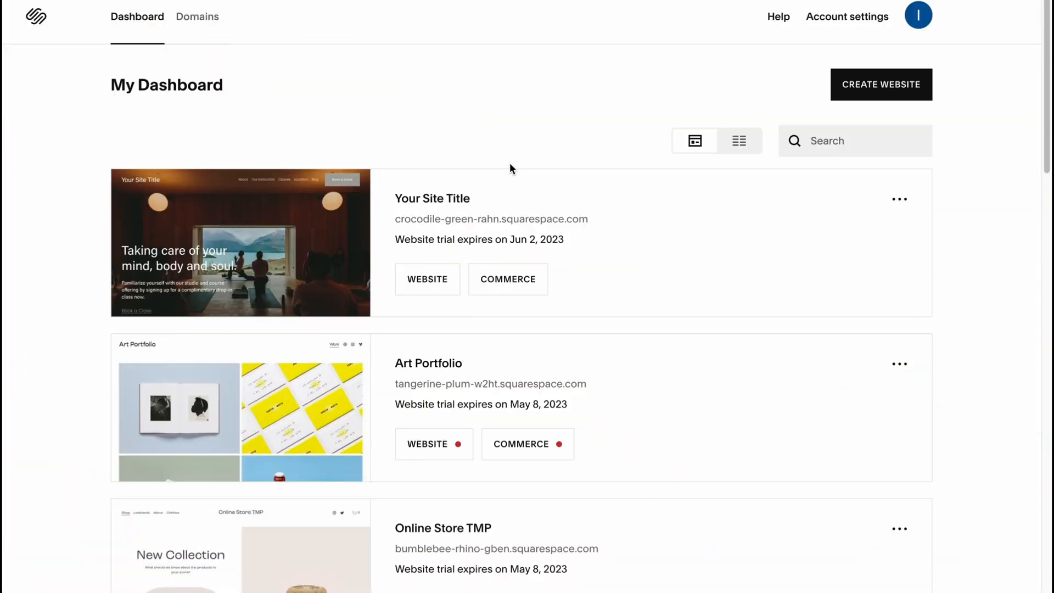
# Open Your Site Title's settings from its ••• menu, return to Home, and scroll the preview.
pyautogui.scroll(-3)
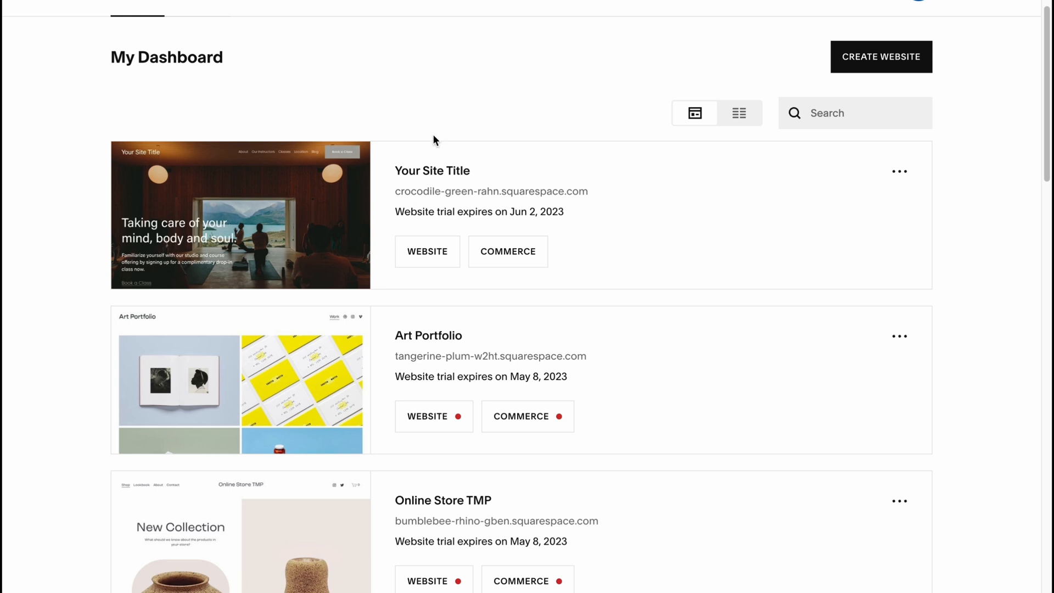
pyautogui.moveTo(431, 138)
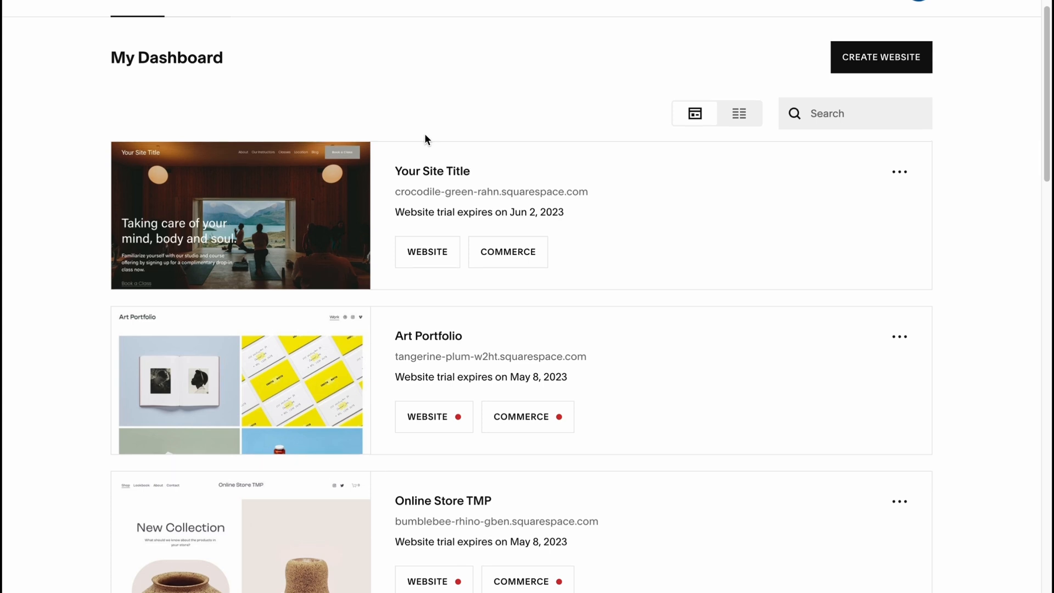
pyautogui.scroll(-3)
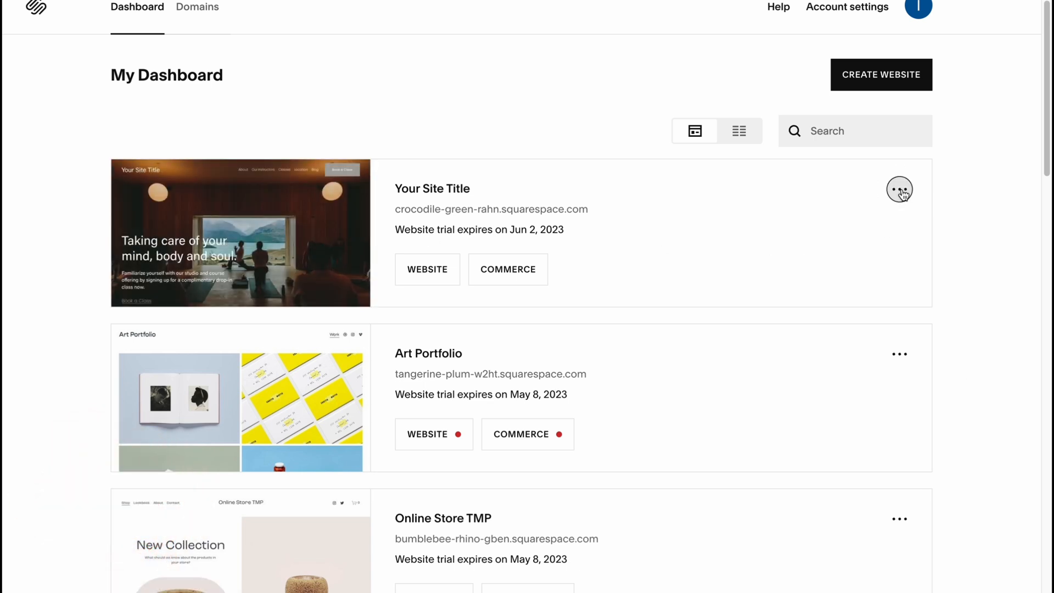
pyautogui.click(899, 190)
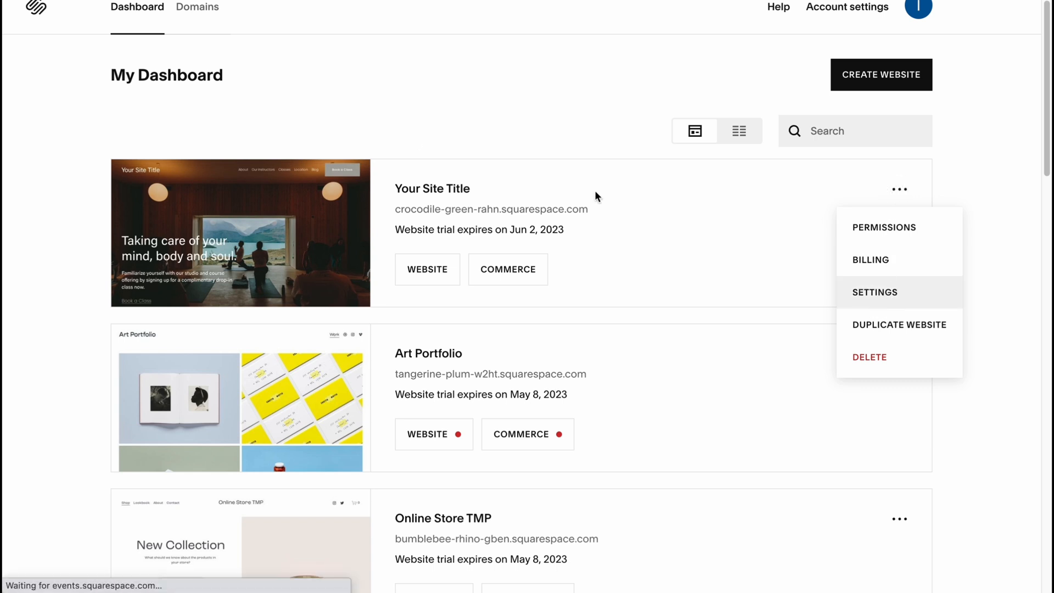
pyautogui.click(875, 291)
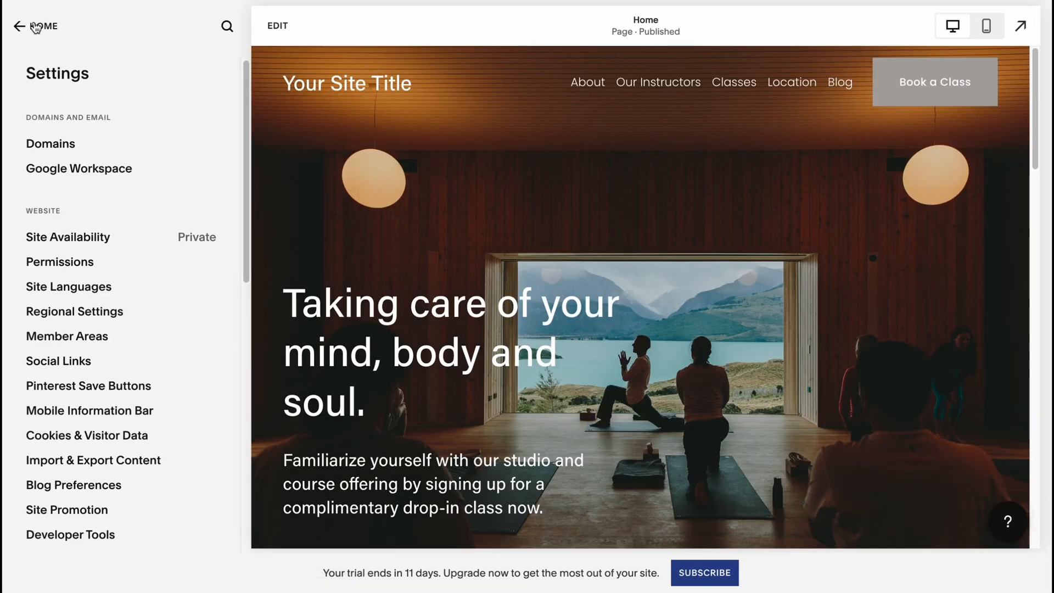
pyautogui.click(15, 26)
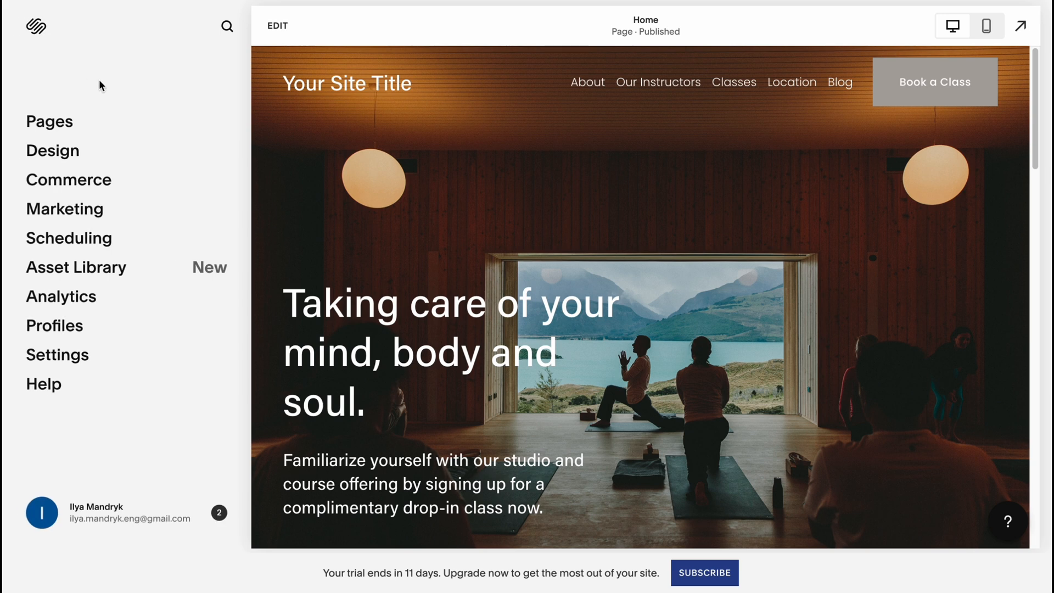
pyautogui.moveTo(330, 128)
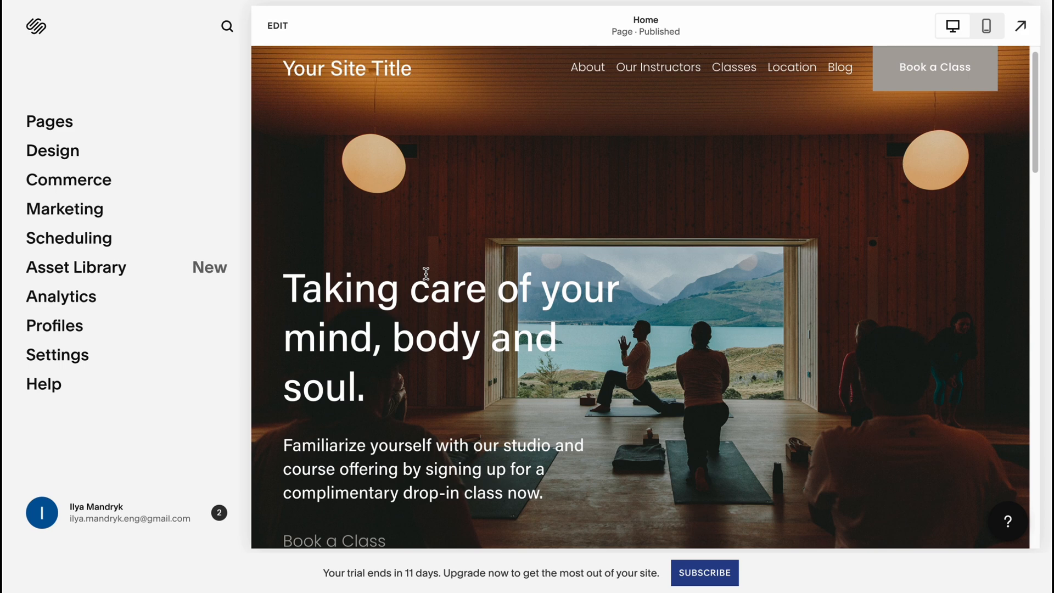
pyautogui.moveTo(609, 290)
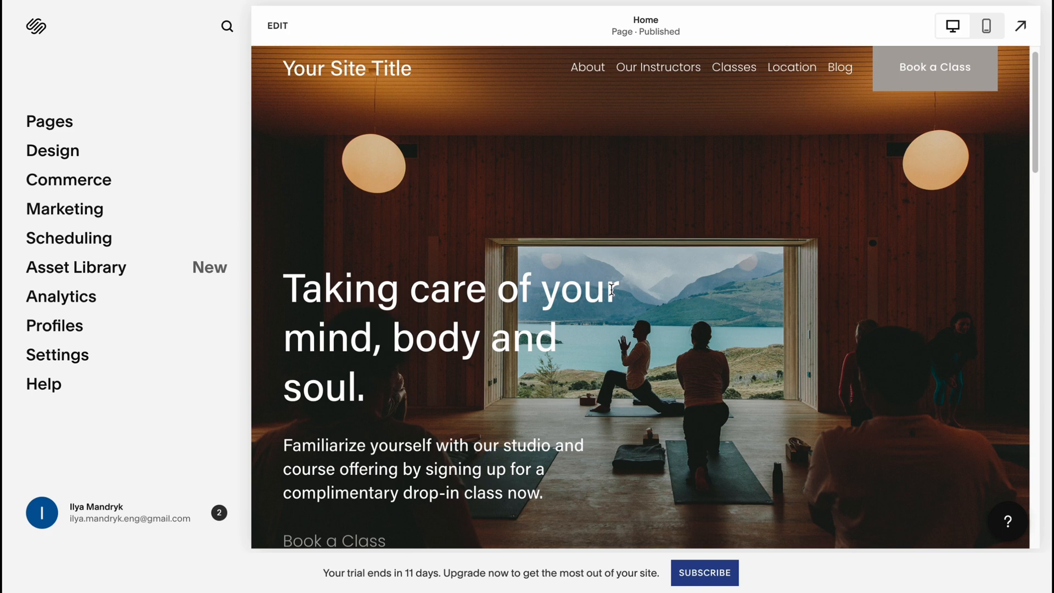
pyautogui.scroll(-3)
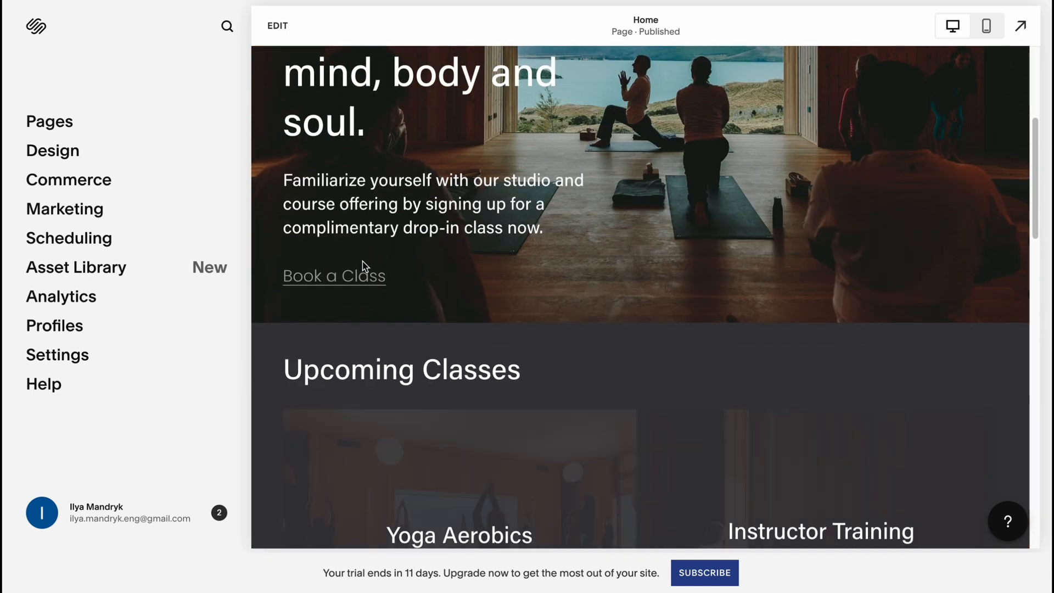
pyautogui.scroll(-3)
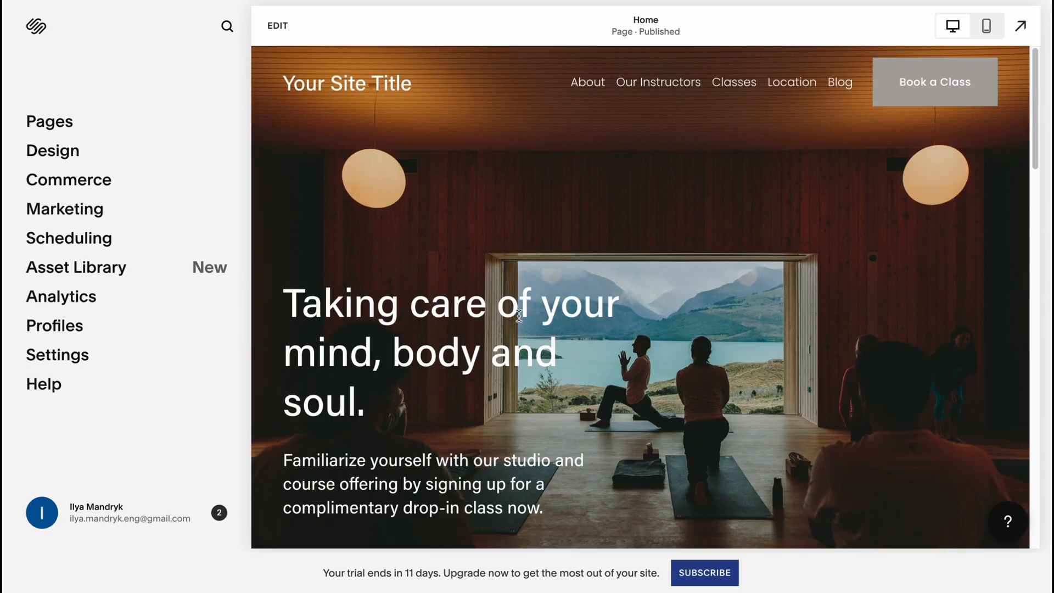
pyautogui.moveTo(659, 289)
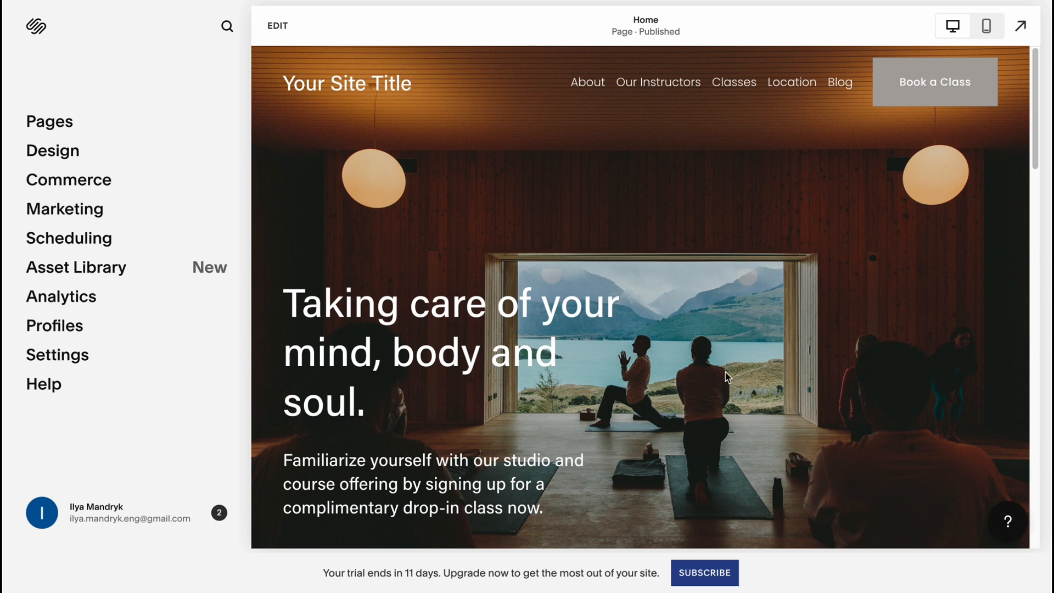
pyautogui.scroll(-3)
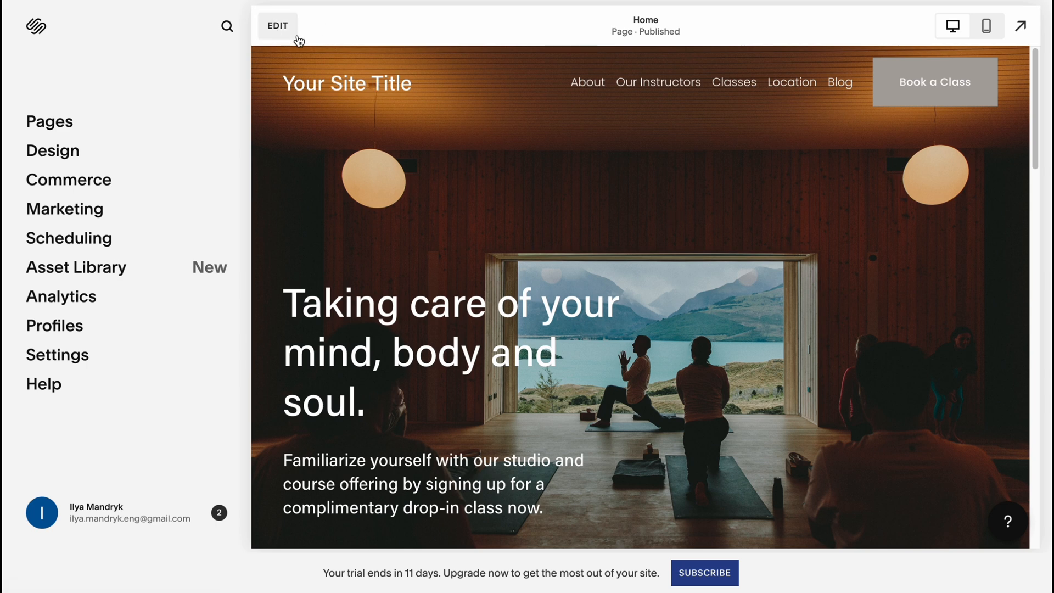
pyautogui.click(277, 25)
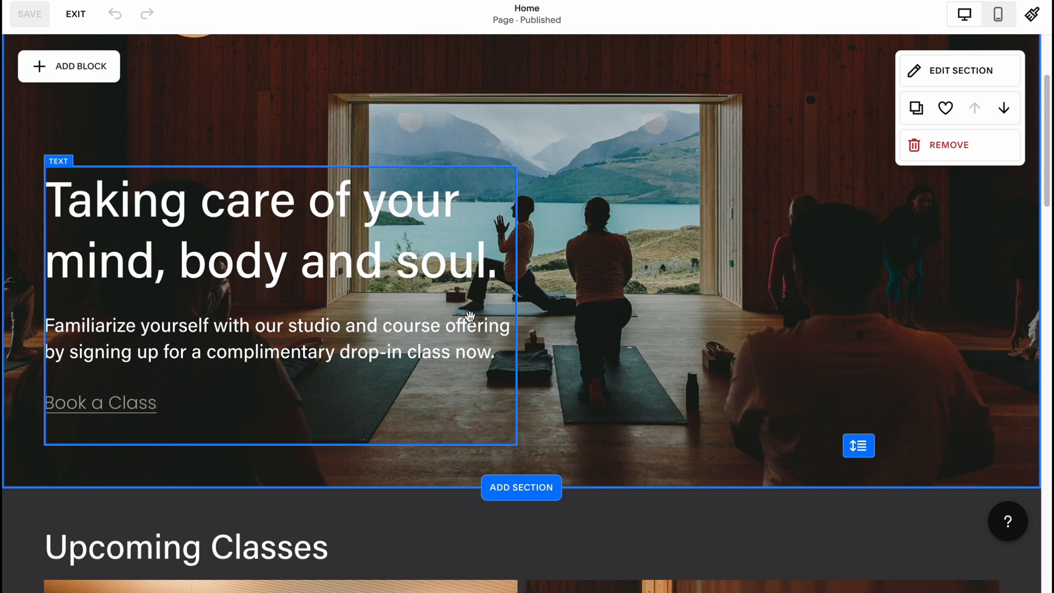
pyautogui.scroll(-3)
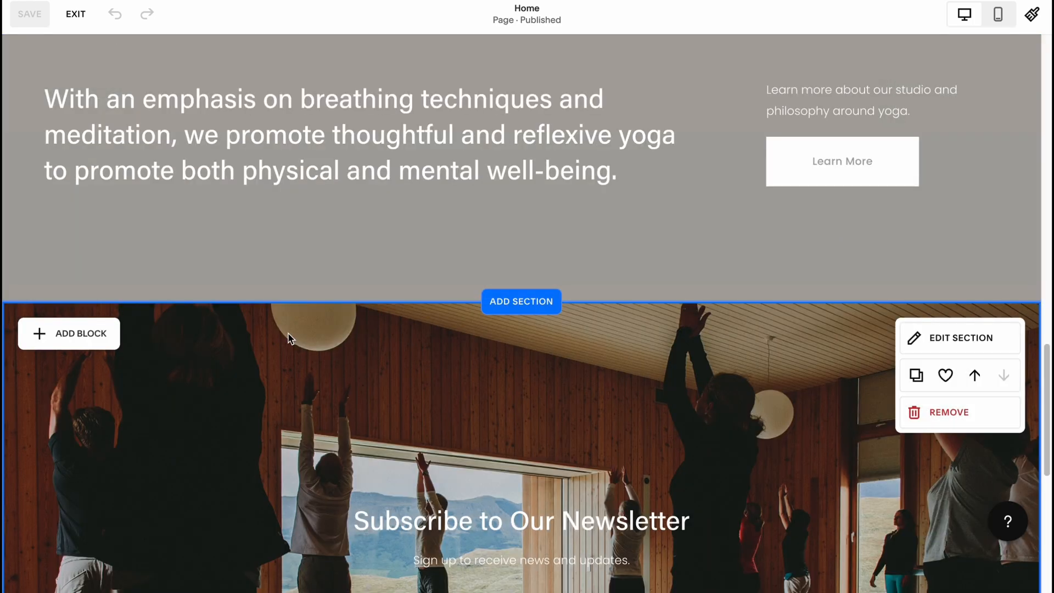
pyautogui.scroll(-3)
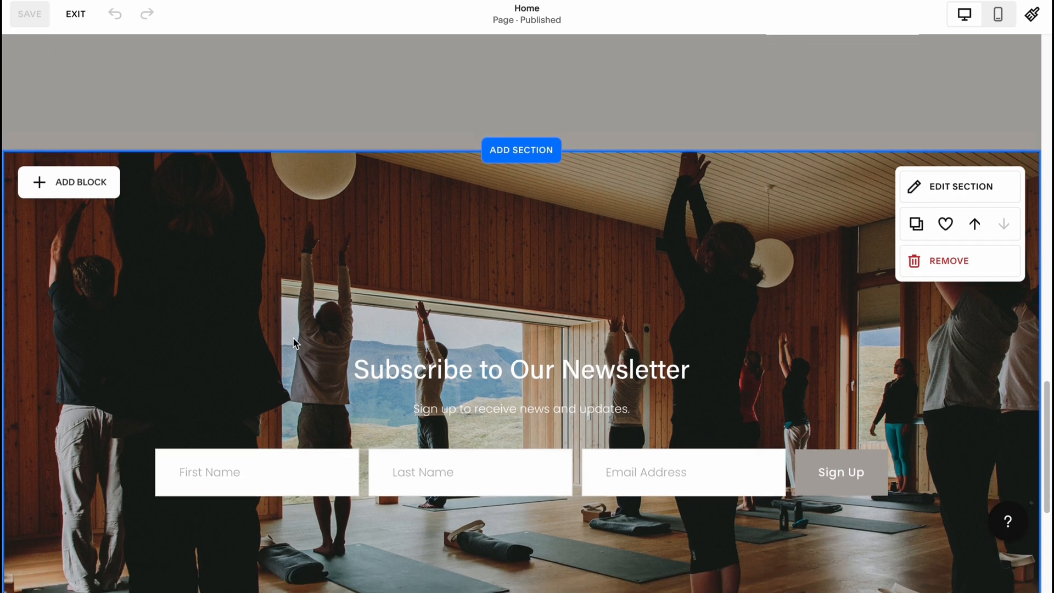
pyautogui.scroll(-3)
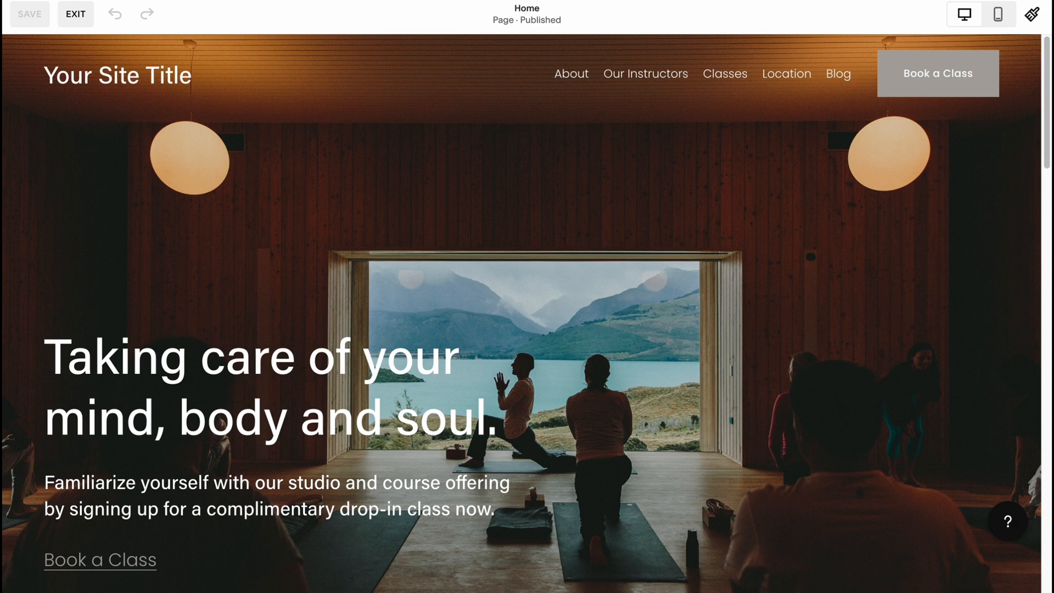
pyautogui.click(75, 14)
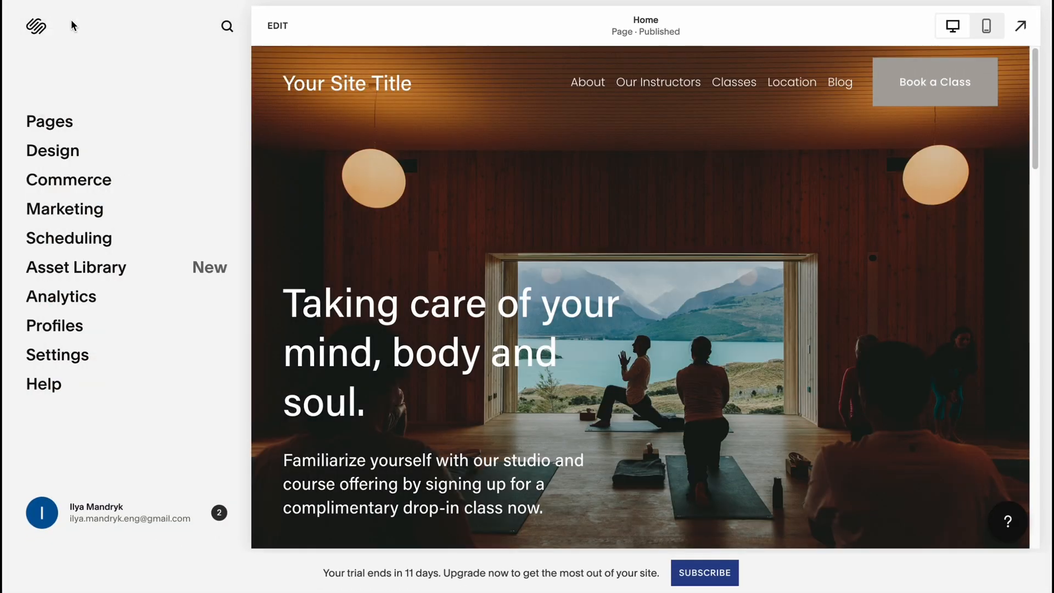
pyautogui.moveTo(53, 151)
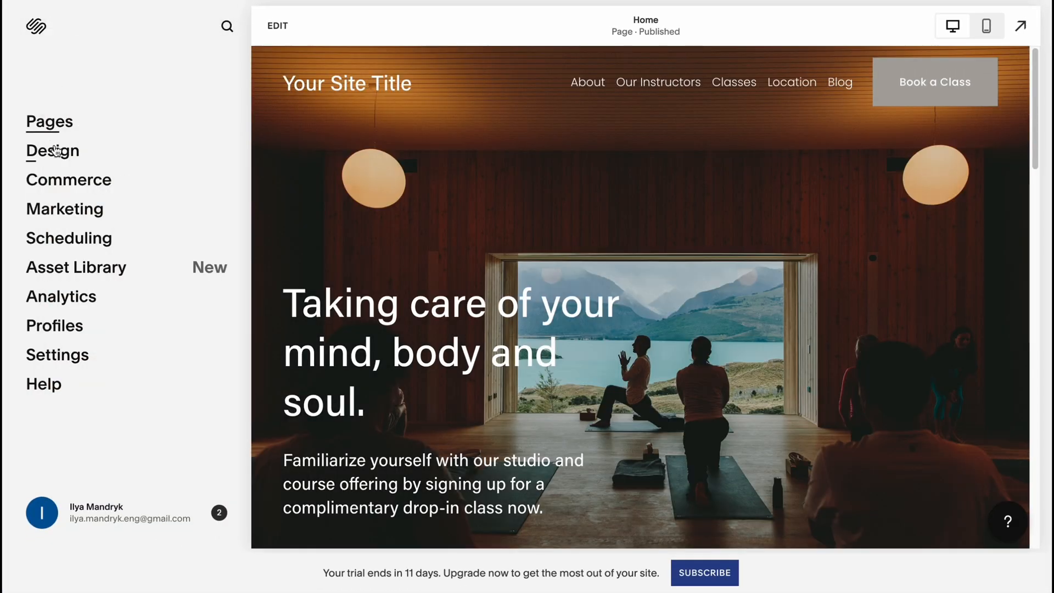
# Open Design and view the Browser Icon favicon upload page.
pyautogui.click(51, 150)
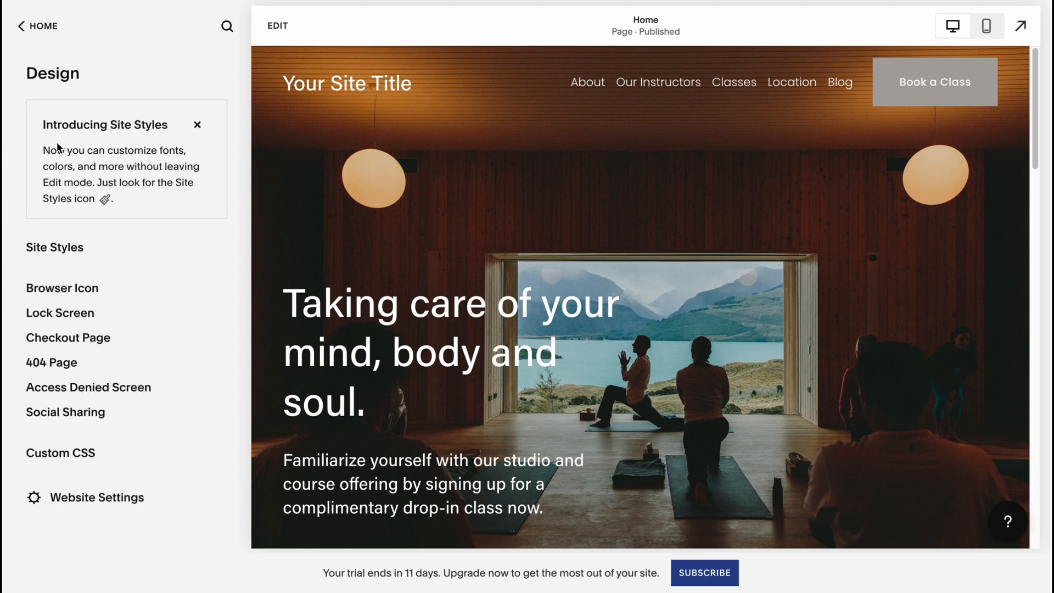
pyautogui.moveTo(129, 167)
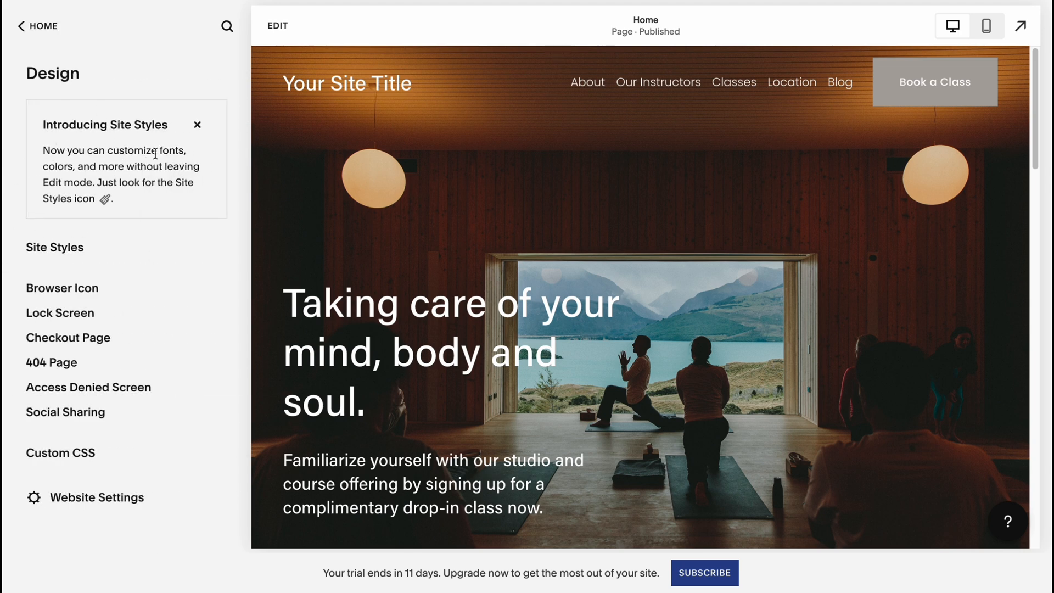
pyautogui.moveTo(143, 207)
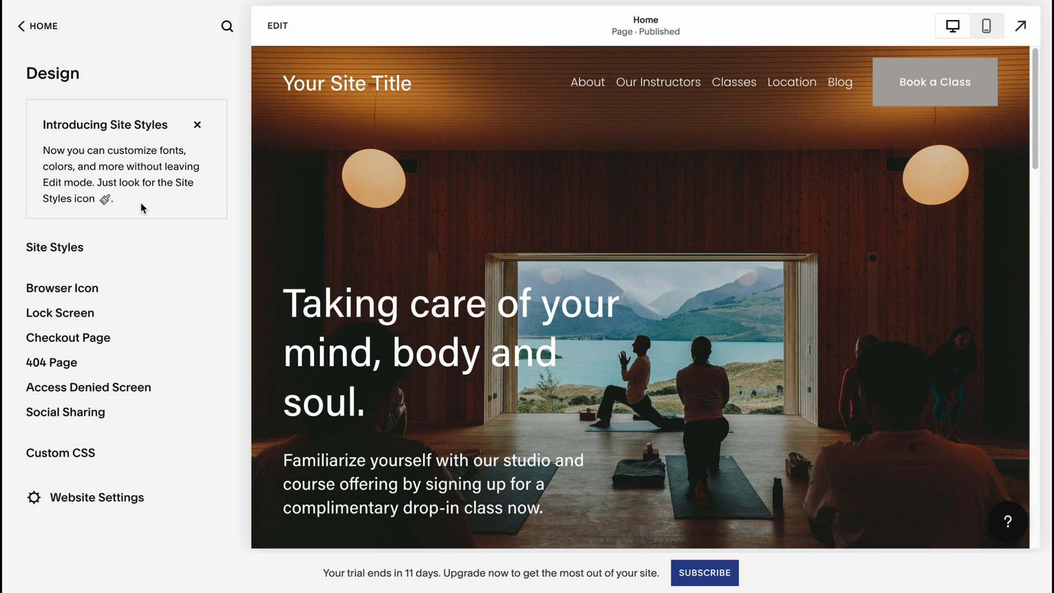
pyautogui.click(63, 288)
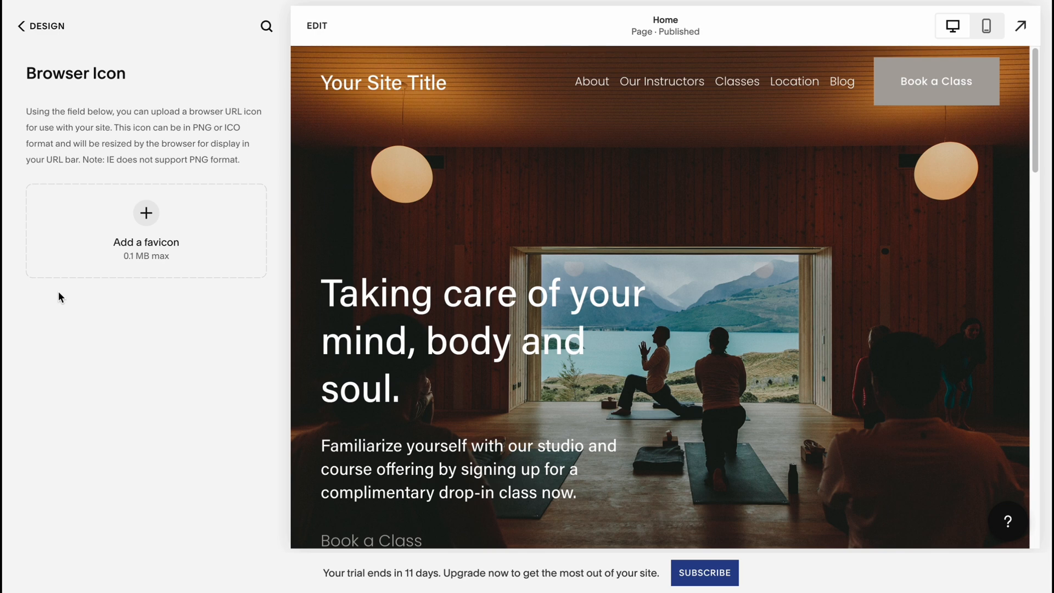
pyautogui.moveTo(57, 296)
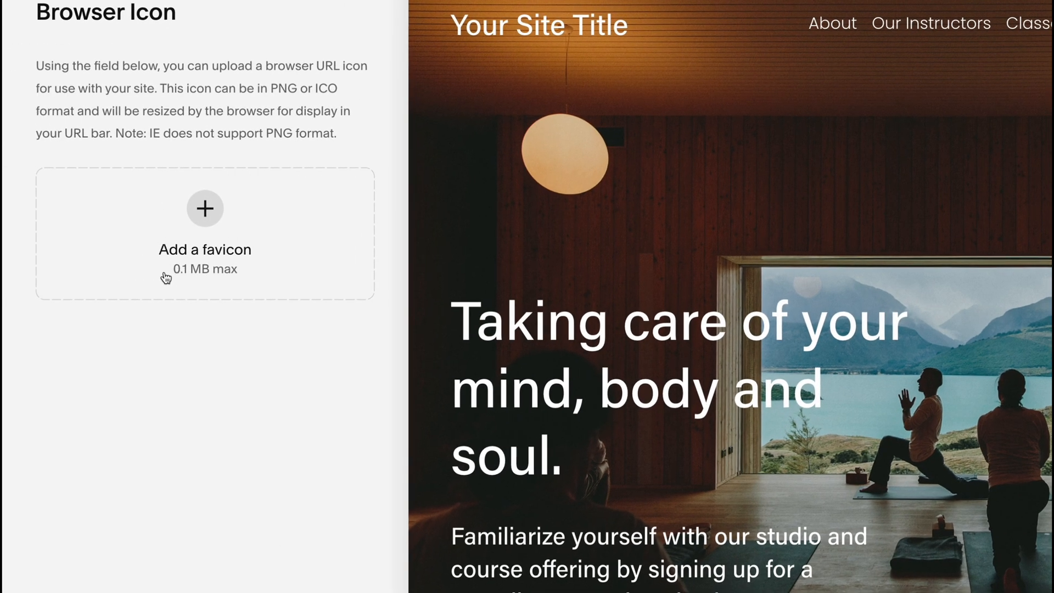
pyautogui.moveTo(185, 277)
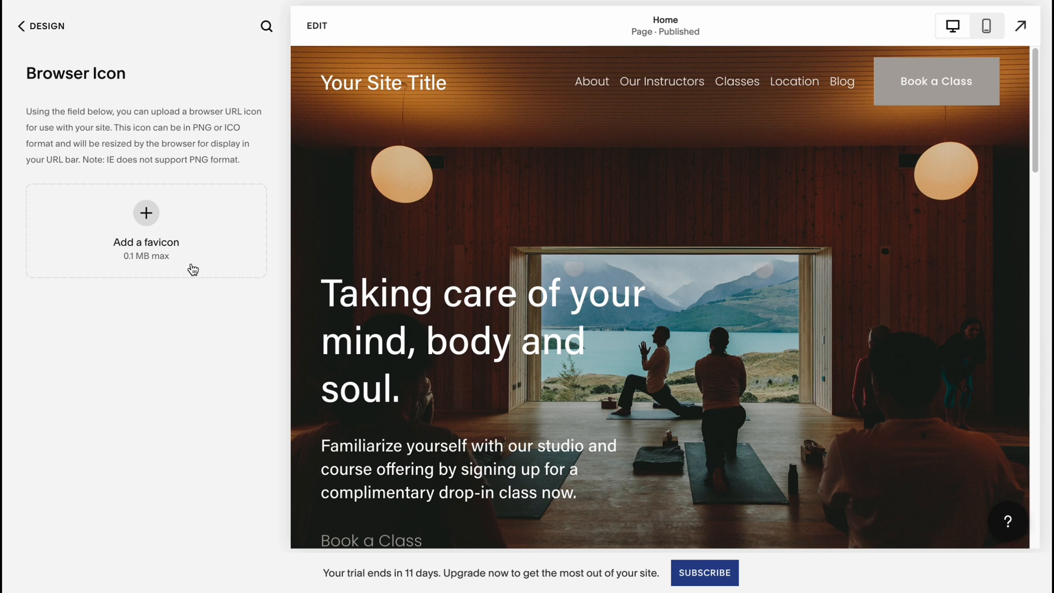
pyautogui.moveTo(23, 28)
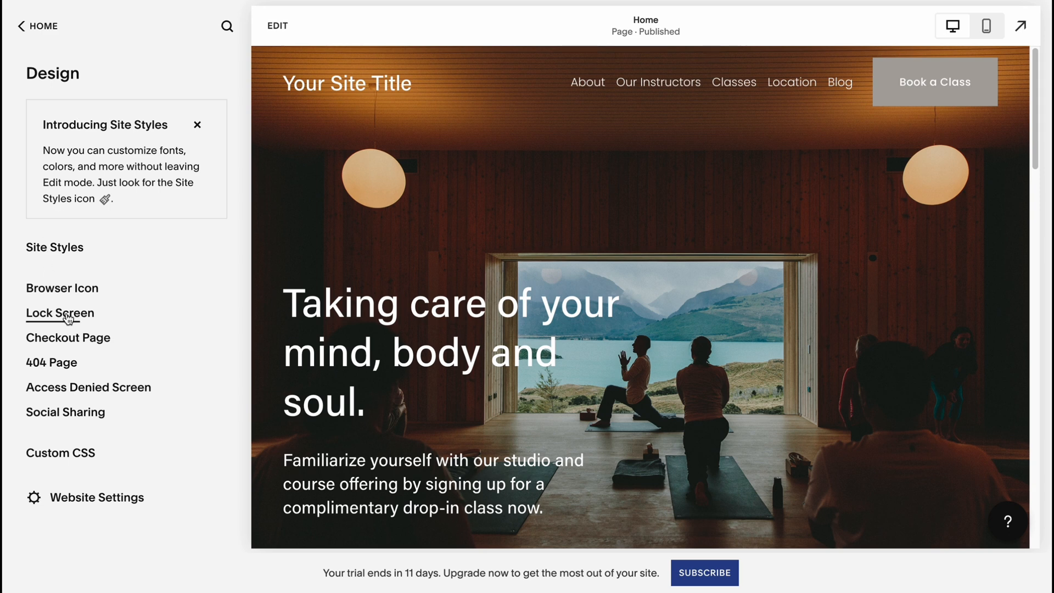
# Browse the Lock Screen, Checkout Page and 404 Page designs, ending on Access Denied Screen.
pyautogui.click(60, 314)
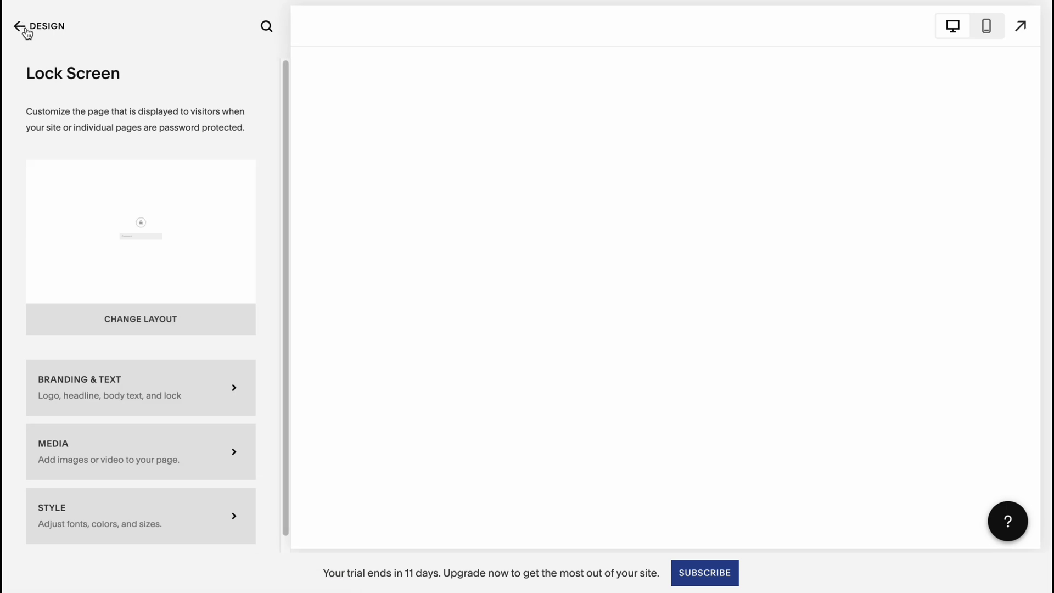
pyautogui.click(12, 26)
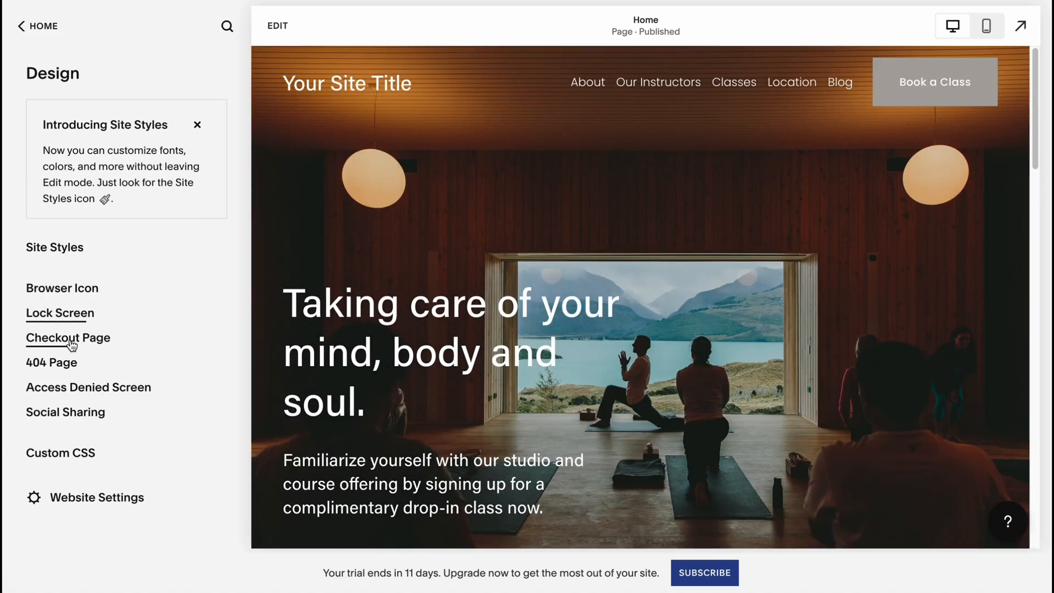
pyautogui.click(39, 26)
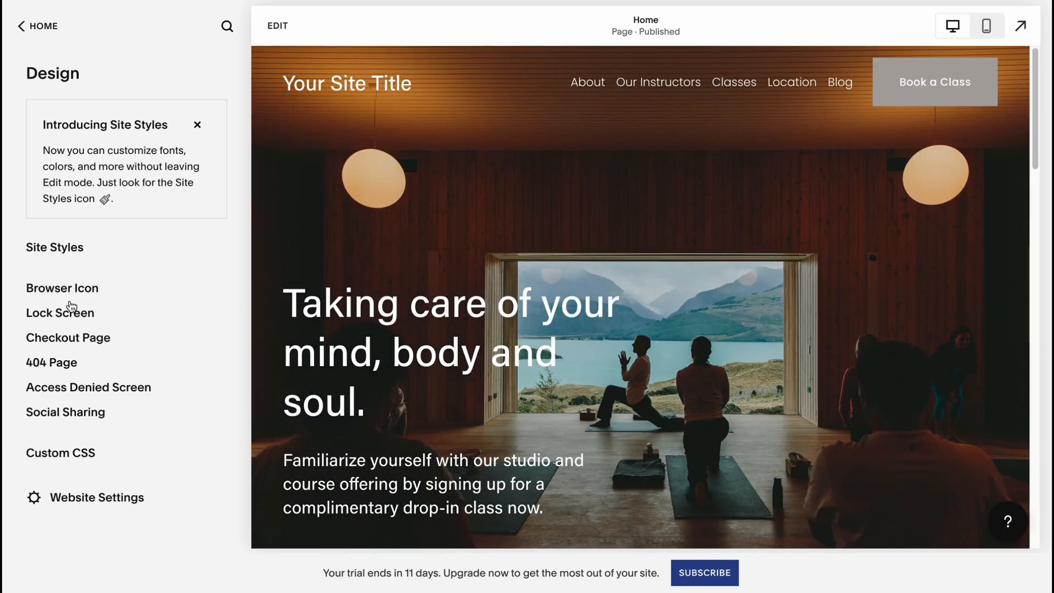
pyautogui.moveTo(124, 235)
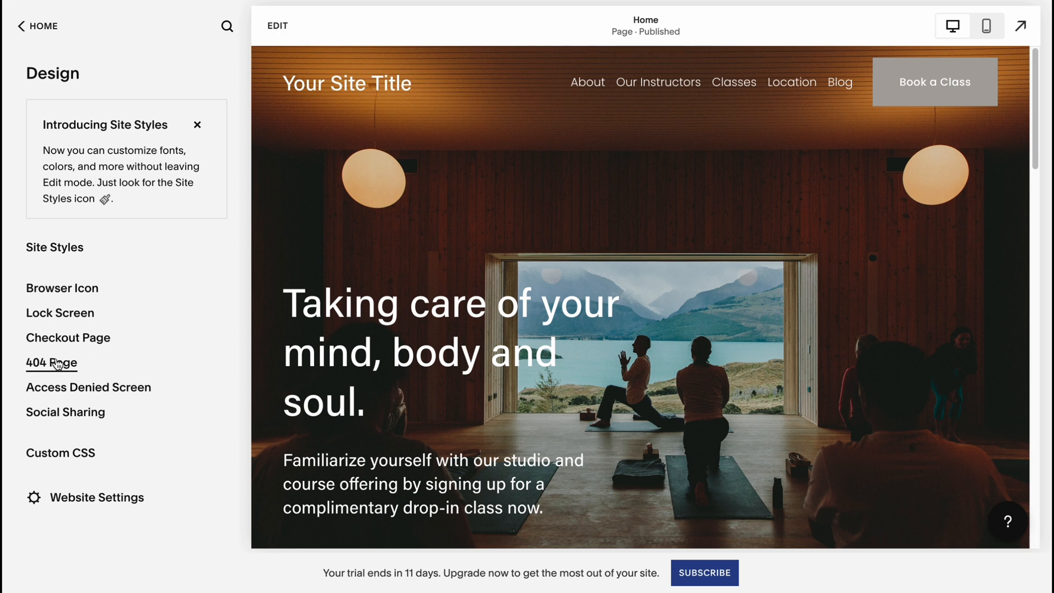
pyautogui.click(51, 362)
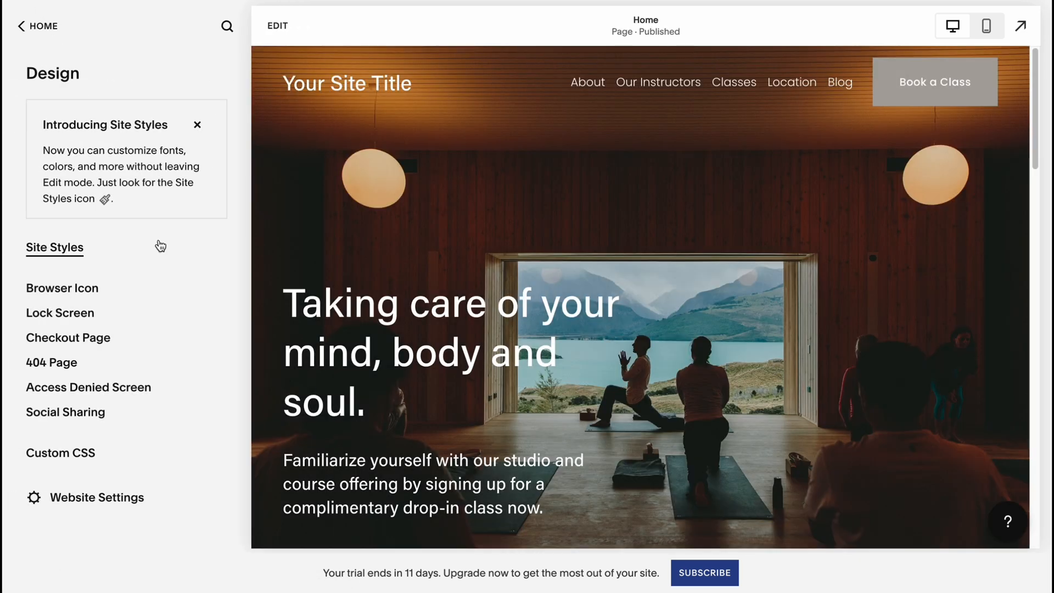
pyautogui.moveTo(88, 387)
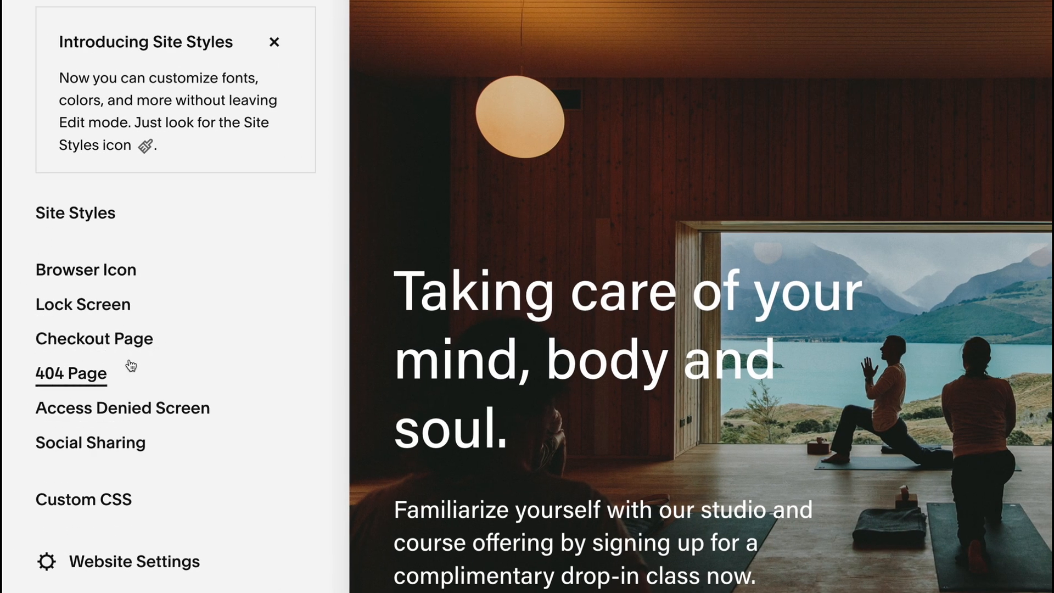
pyautogui.click(122, 407)
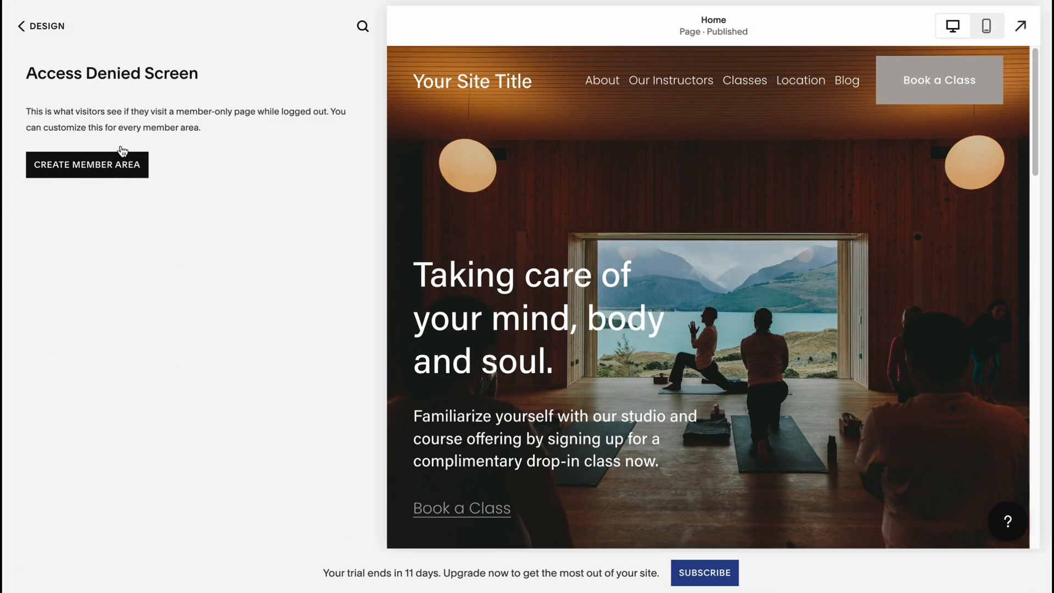
# View the Social Sharing logo upload page, then back out through Design to Home.
pyautogui.click(42, 25)
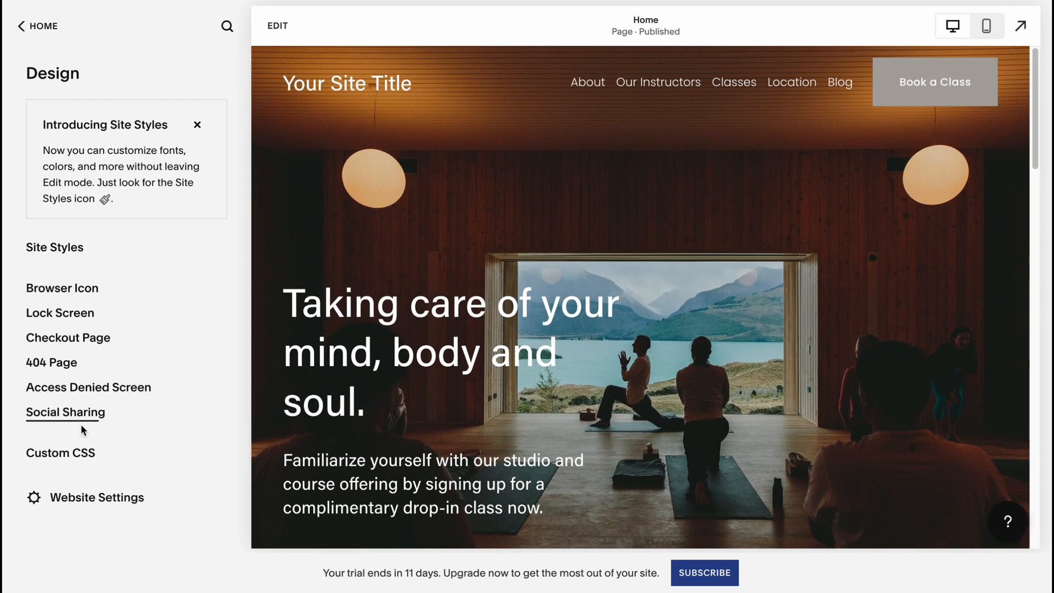
pyautogui.click(65, 413)
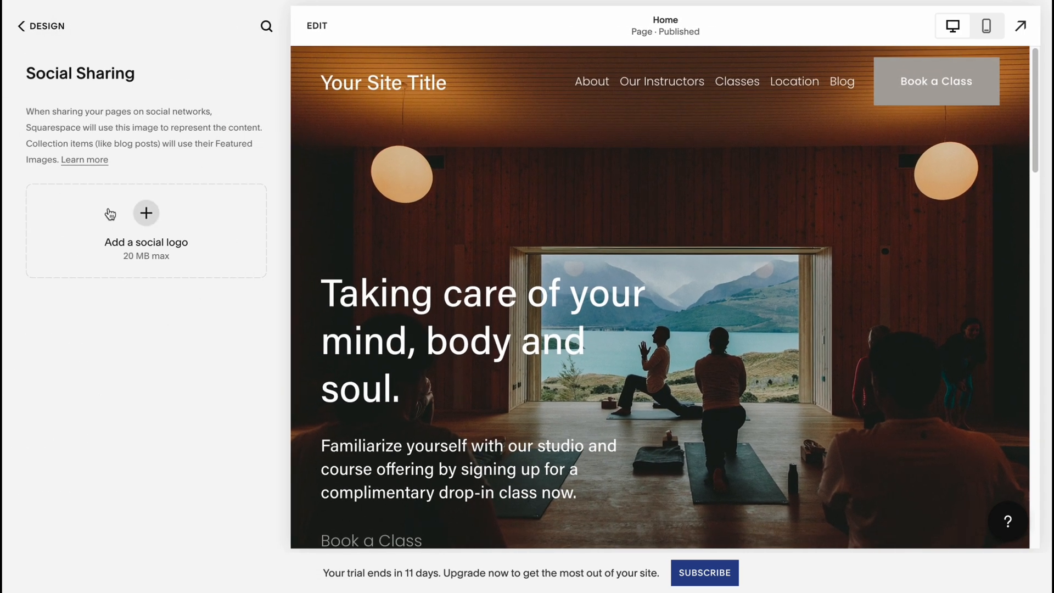
pyautogui.moveTo(121, 257)
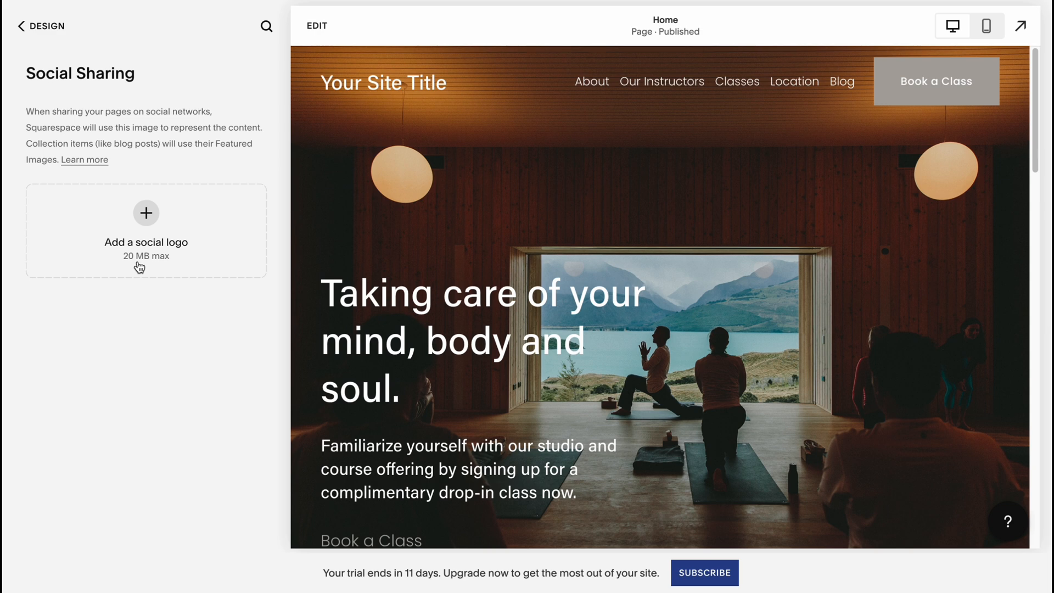
pyautogui.click(27, 27)
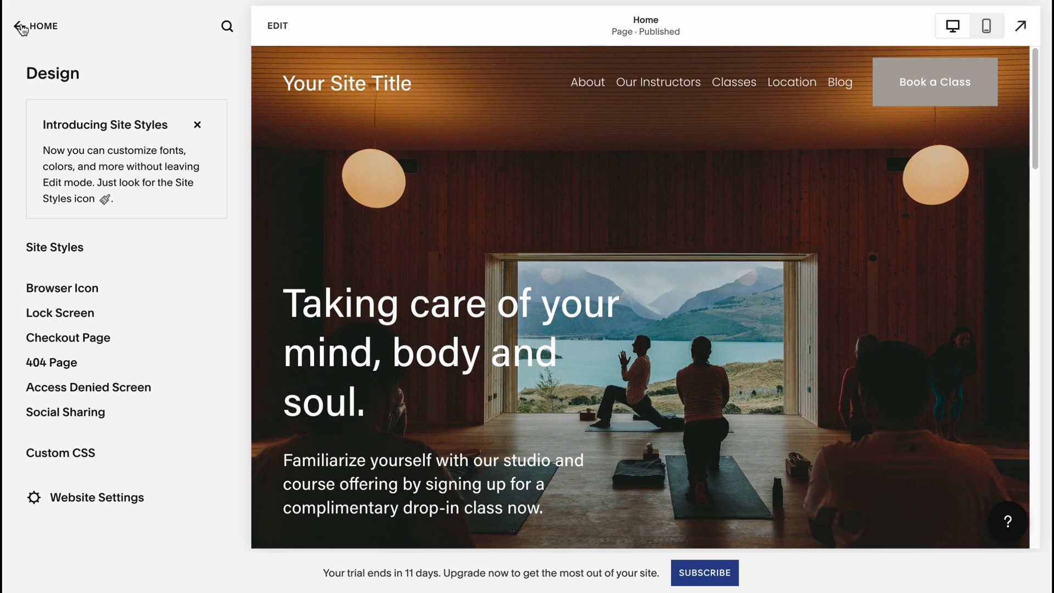
pyautogui.click(15, 27)
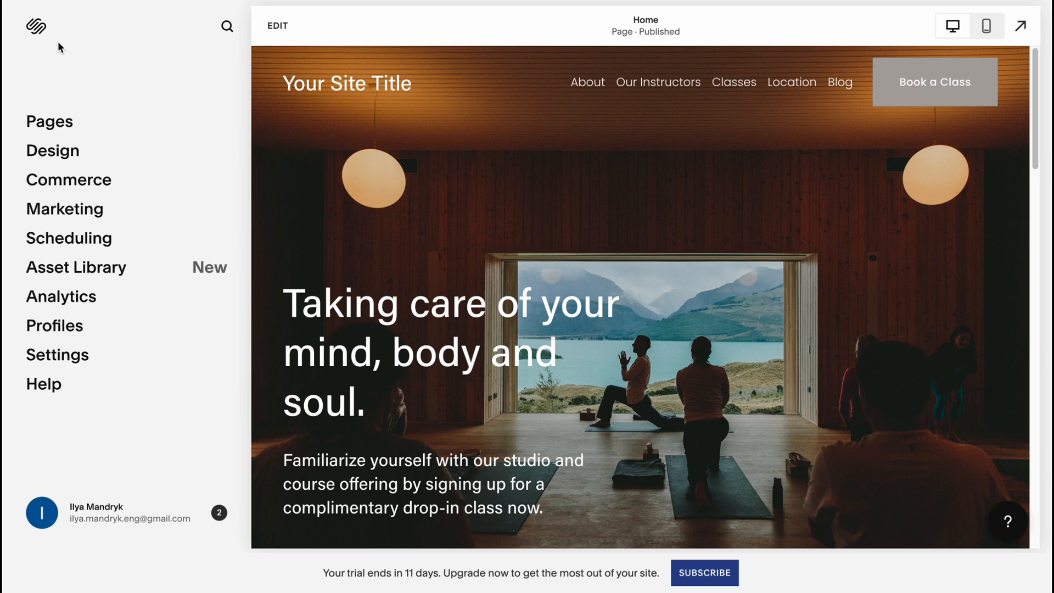
pyautogui.moveTo(68, 238)
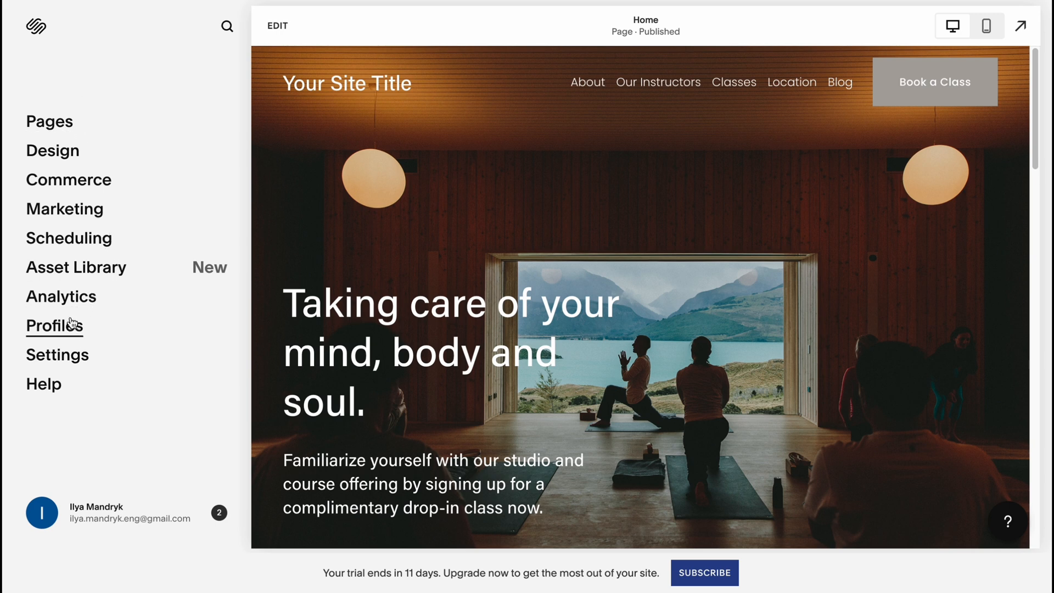
# Find SEO Appearance under Marketing in the site Settings list.
pyautogui.click(56, 354)
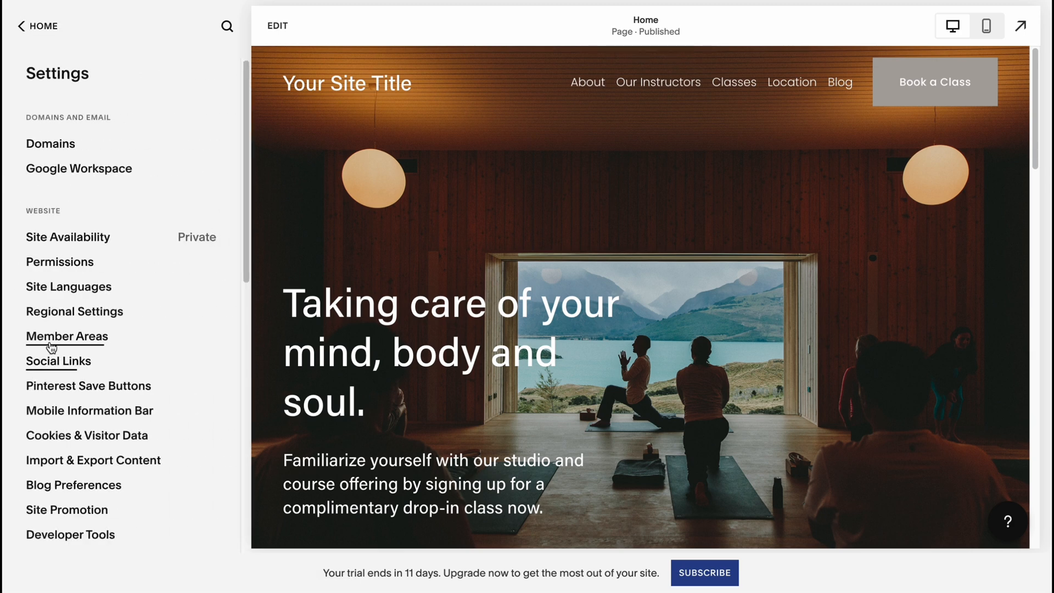
pyautogui.scroll(-3)
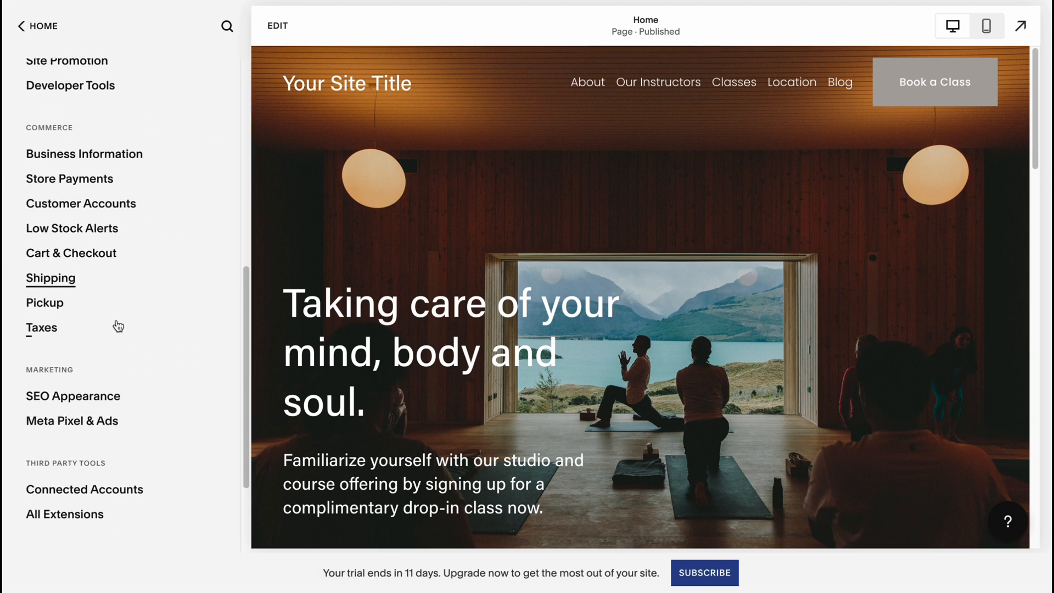
pyautogui.scroll(-3)
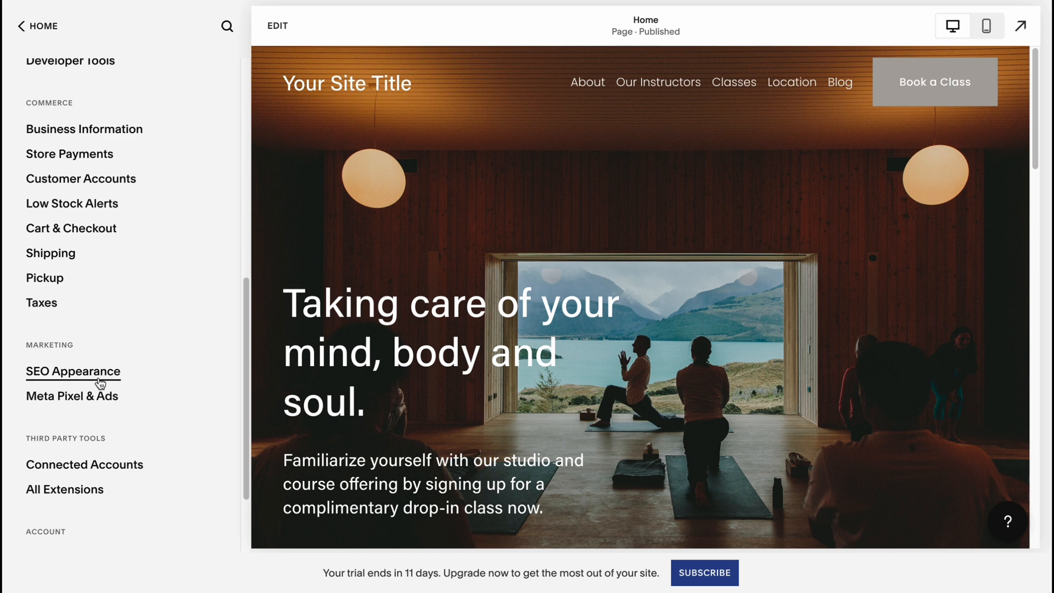
pyautogui.click(73, 371)
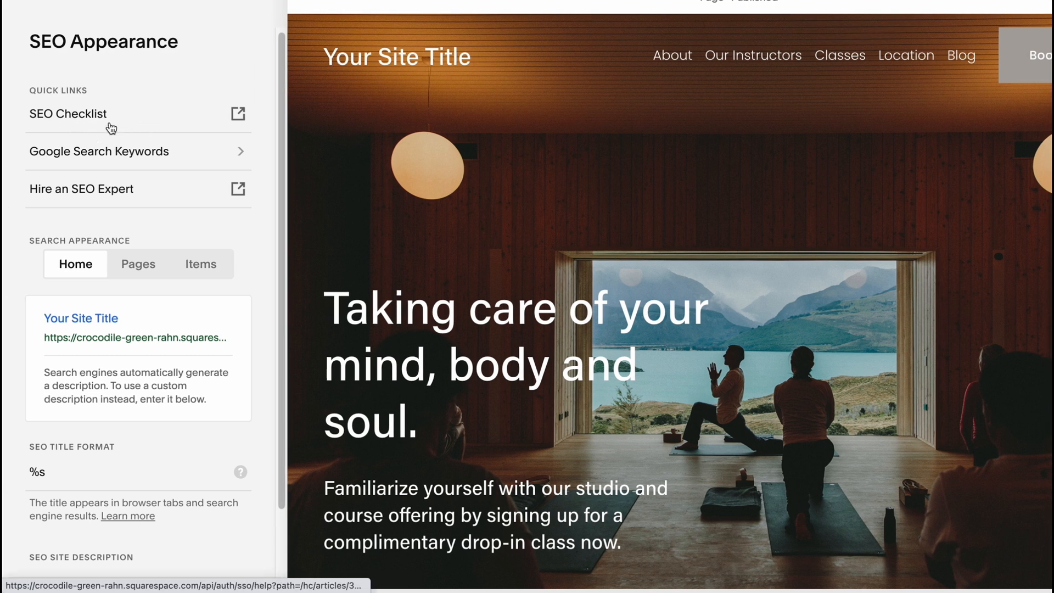
# Review the Home search preview and description text, then the Pages and Items tabs.
pyautogui.scroll(-3)
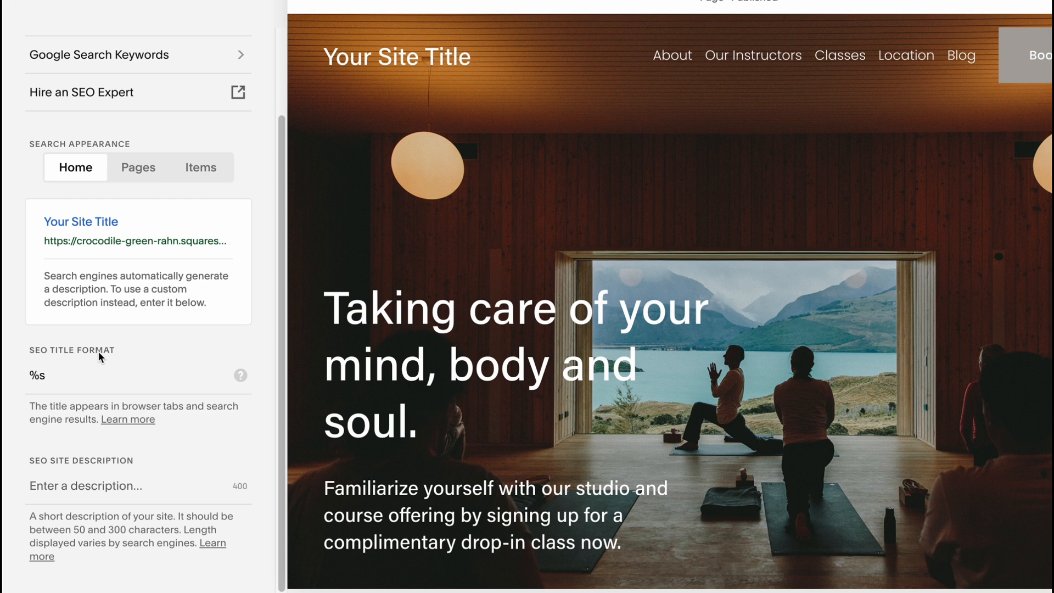
pyautogui.scroll(-3)
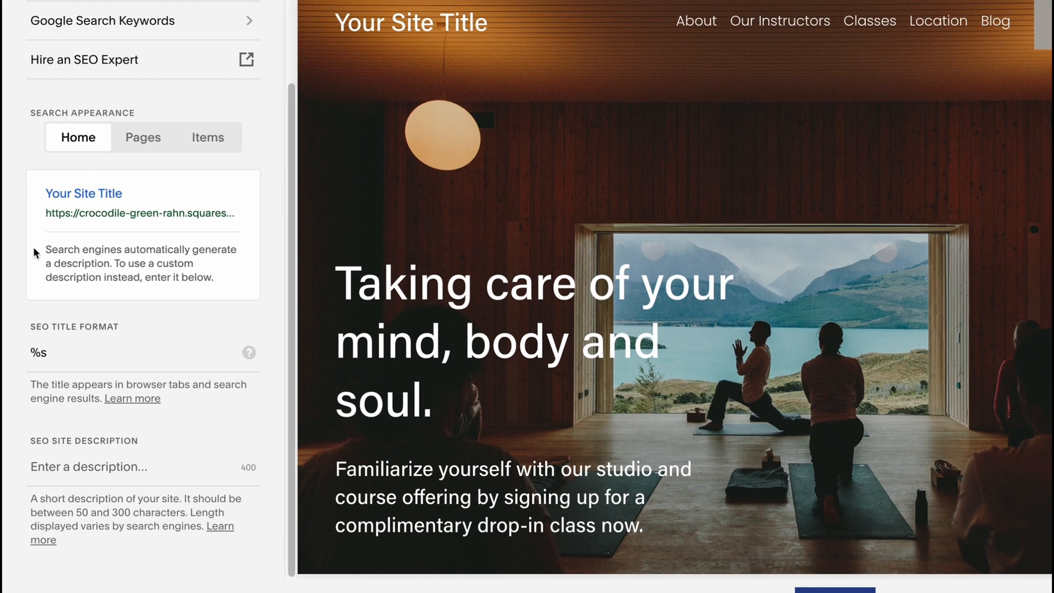
pyautogui.scroll(-3)
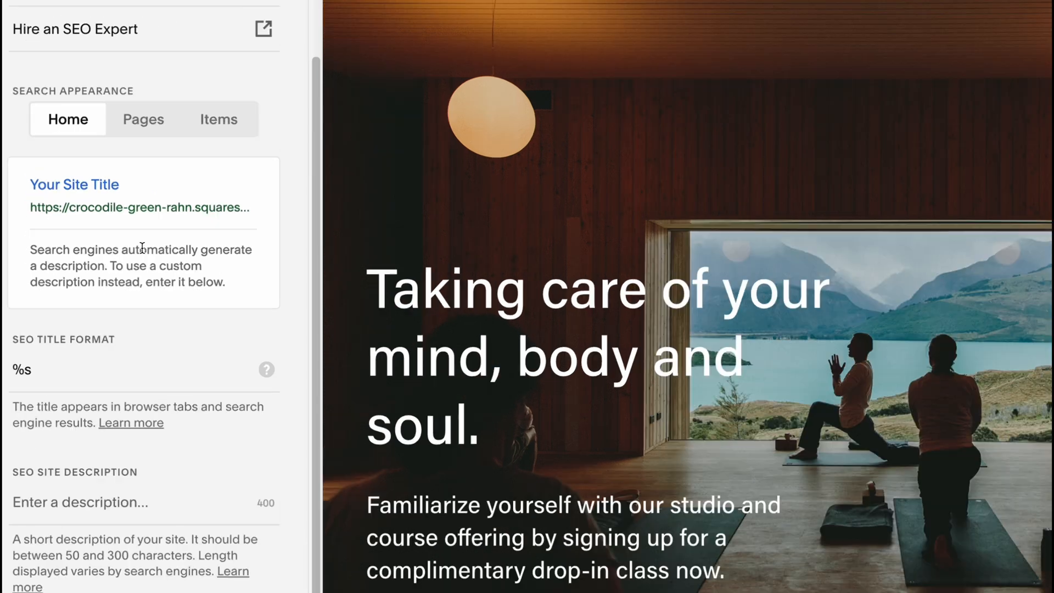
pyautogui.scroll(-3)
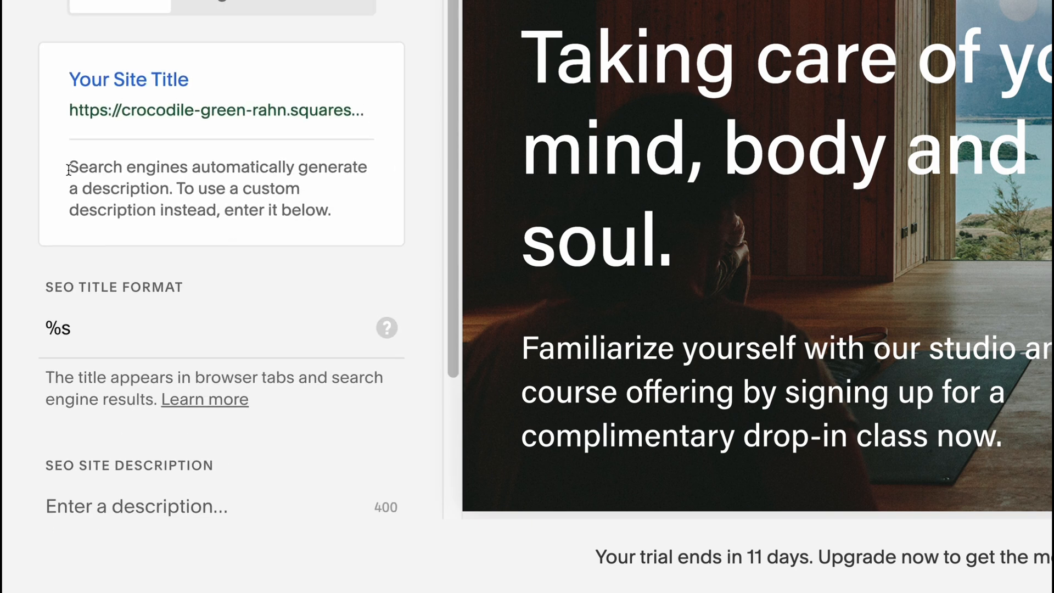
pyautogui.moveTo(69, 167); pyautogui.dragTo(331, 209)
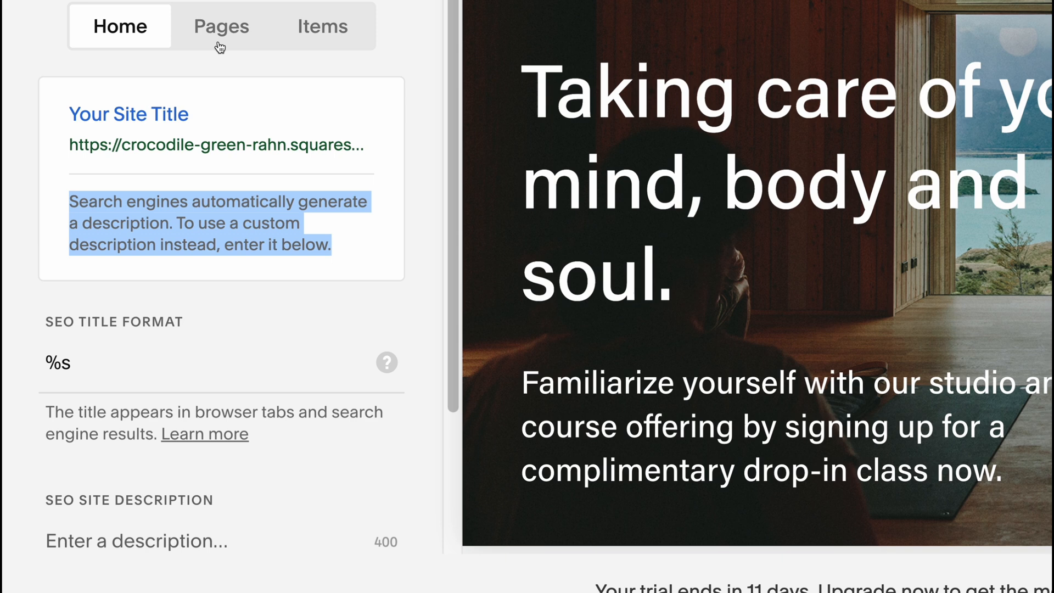
pyautogui.click(221, 27)
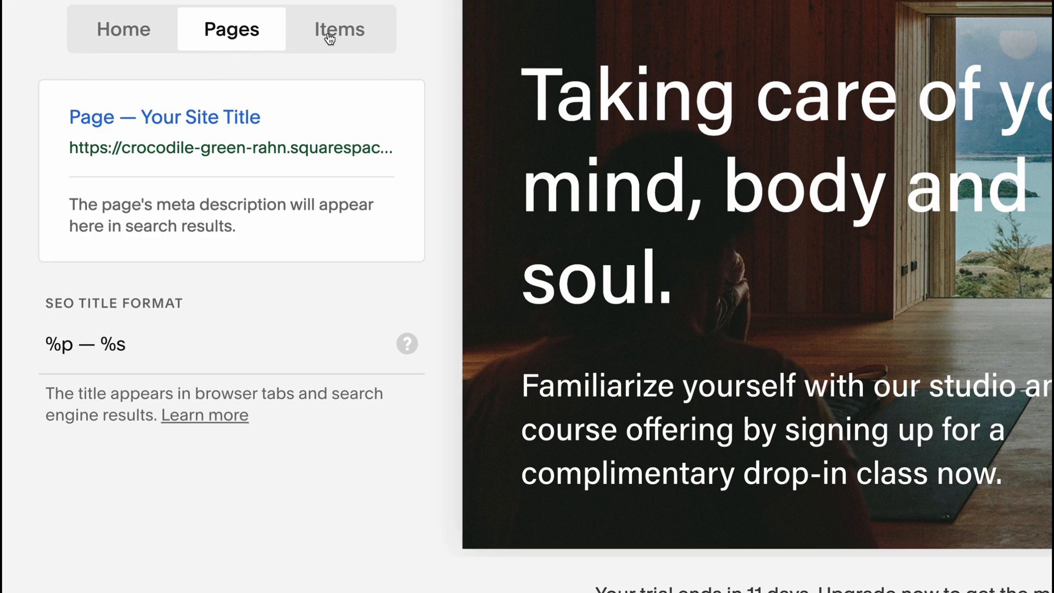
pyautogui.click(339, 29)
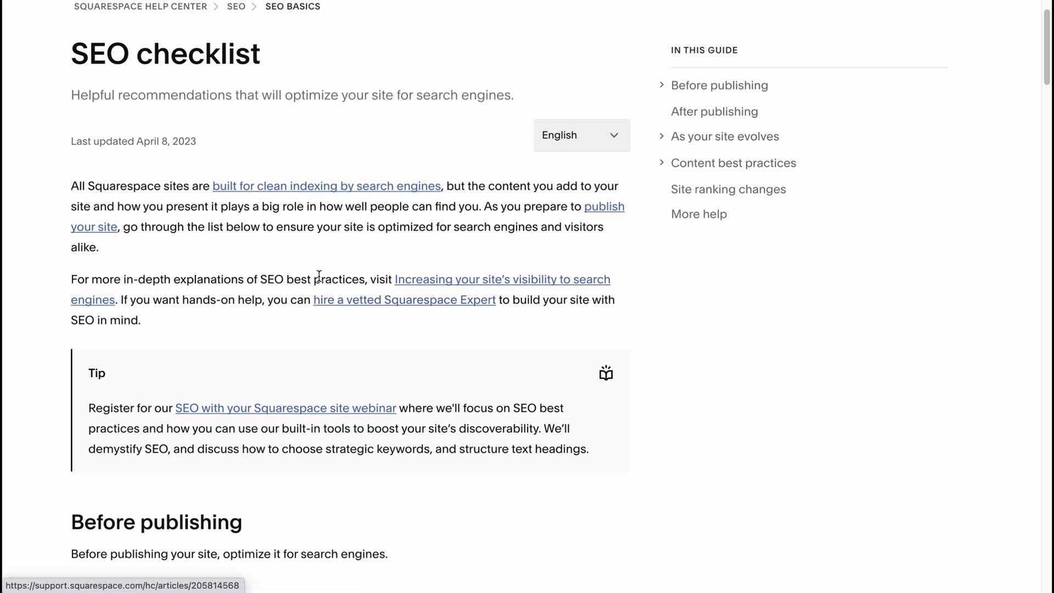
# Read the SEO checklist's opening items, highlighting 'Add a site title'.
pyautogui.scroll(-3)
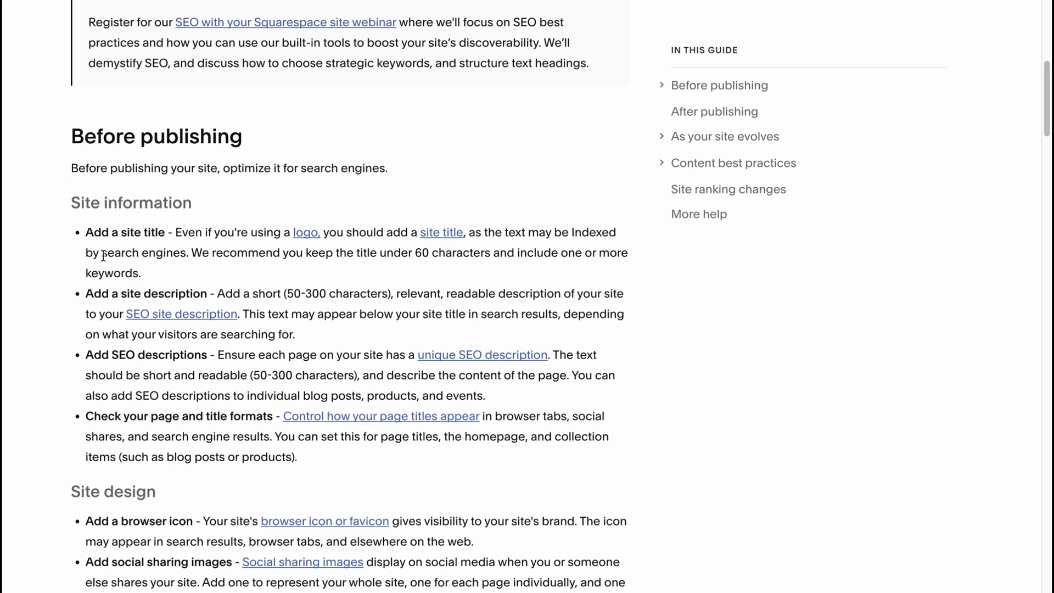
pyautogui.doubleClick(125, 232)
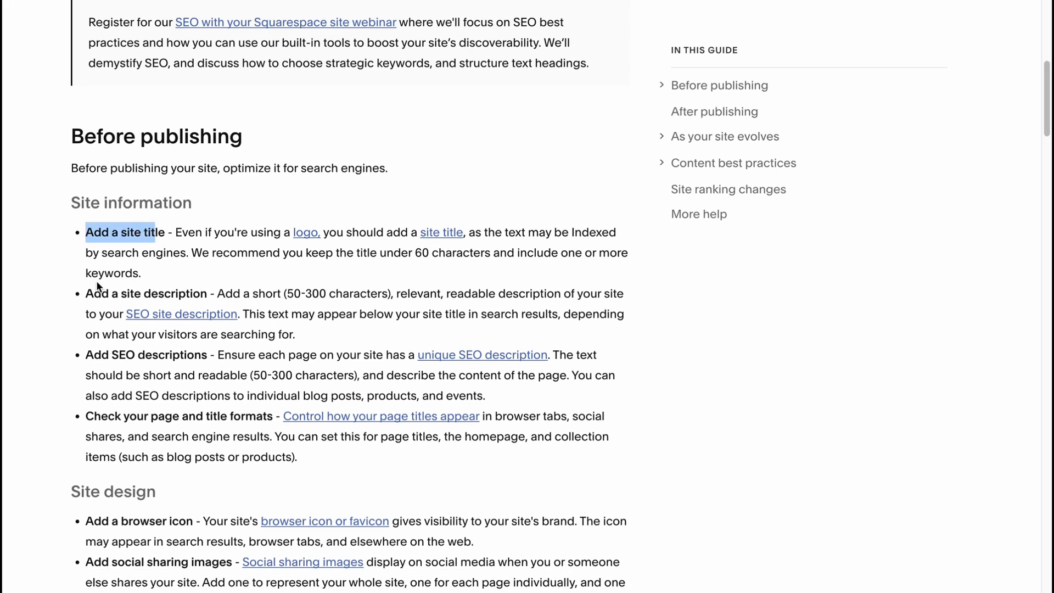
pyautogui.scroll(-3)
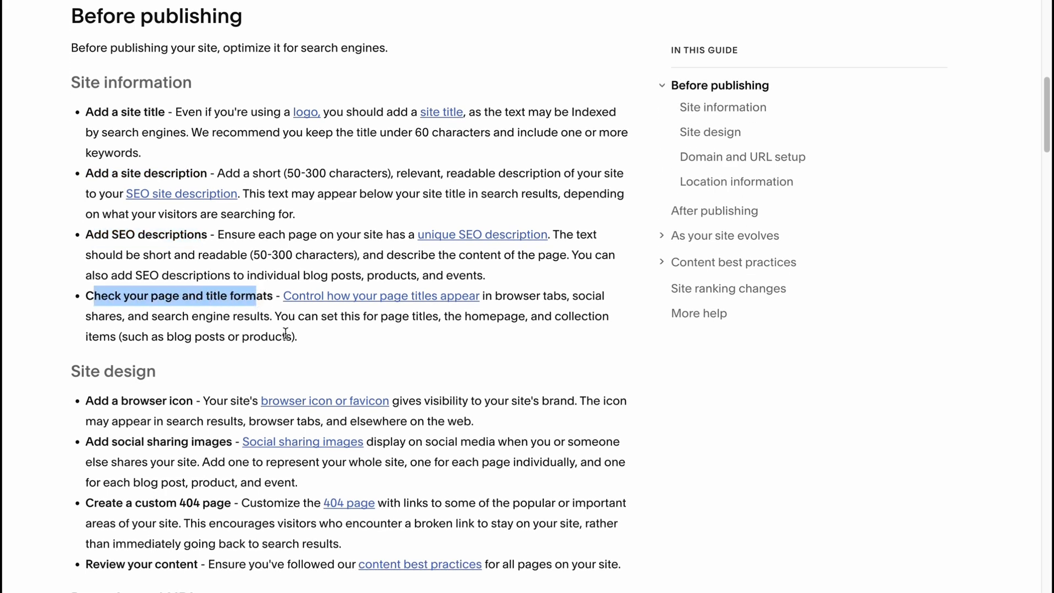
pyautogui.scroll(-3)
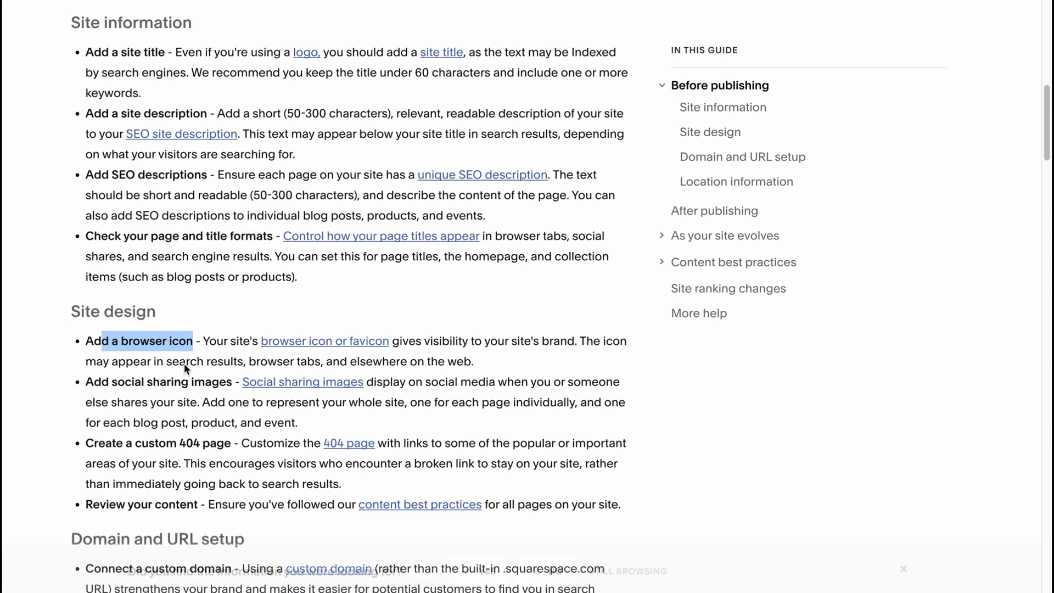
pyautogui.scroll(-3)
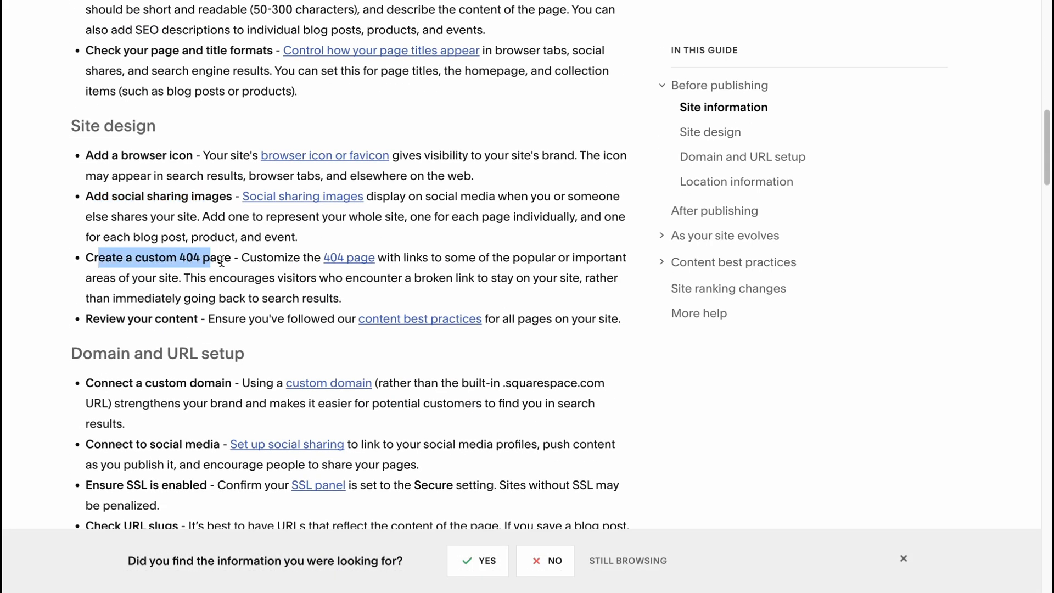
pyautogui.scroll(3)
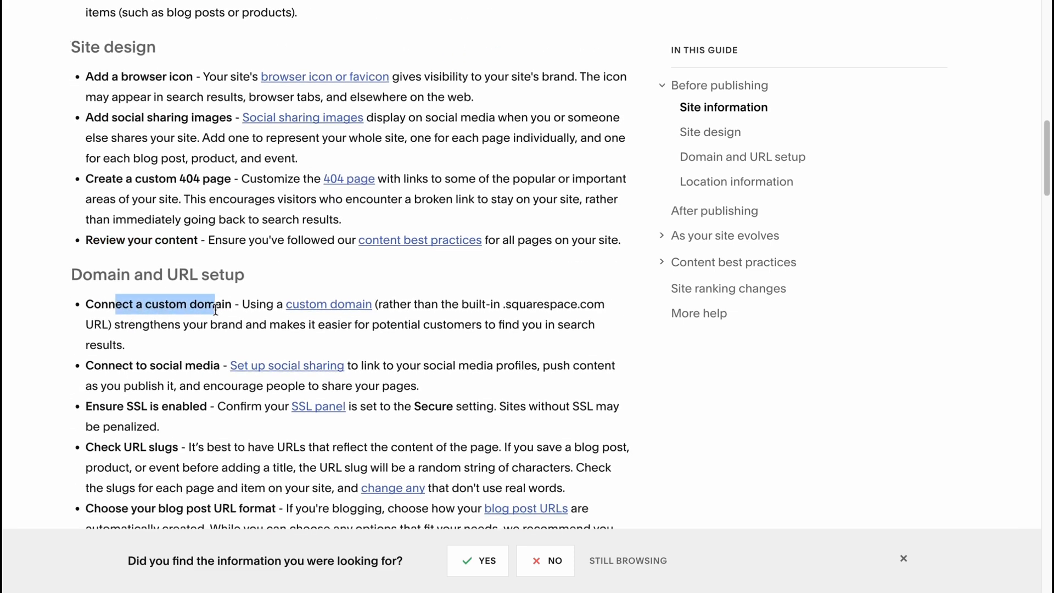
# Scroll through Site ranking changes and More help to People also viewed.
pyautogui.scroll(-3)
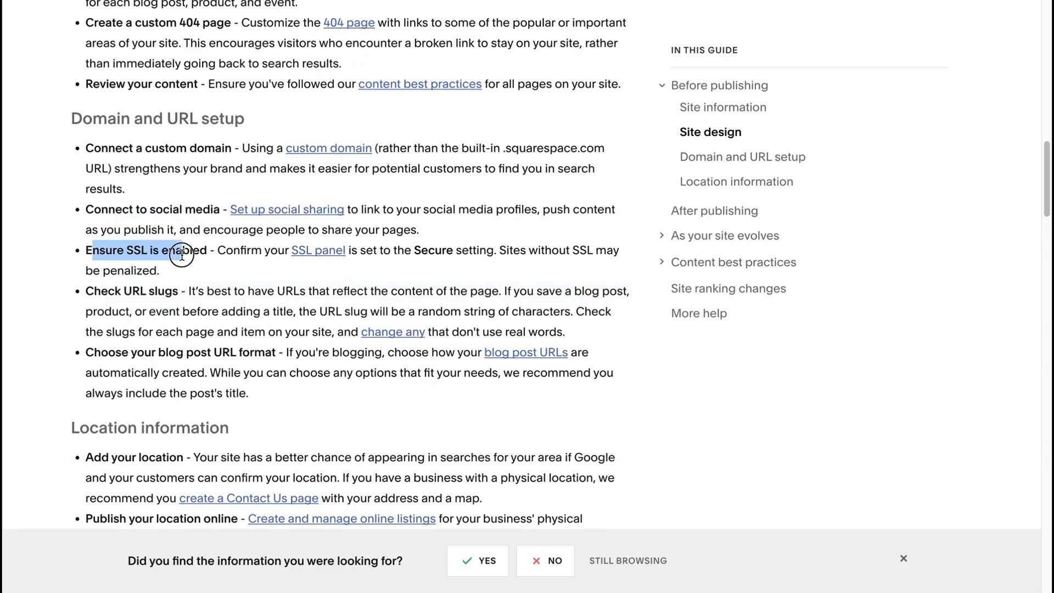
pyautogui.scroll(-3)
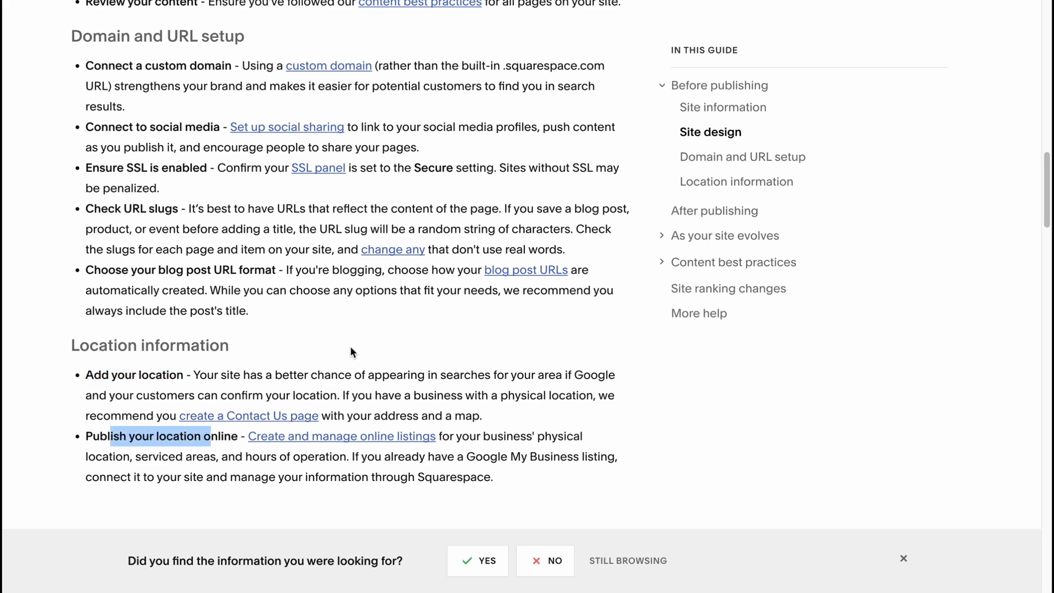
pyautogui.scroll(-3)
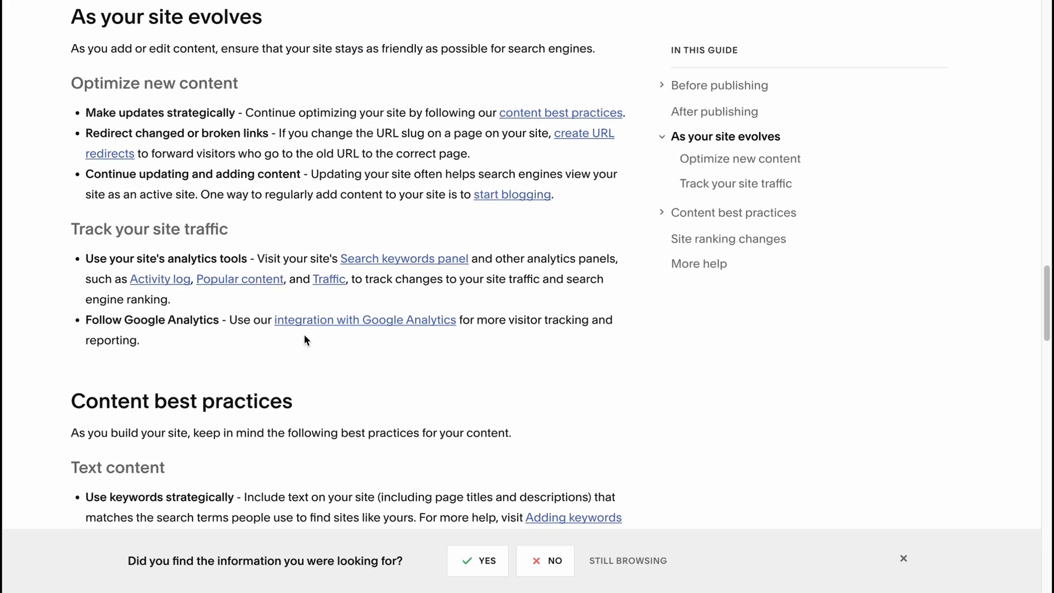
pyautogui.scroll(-3)
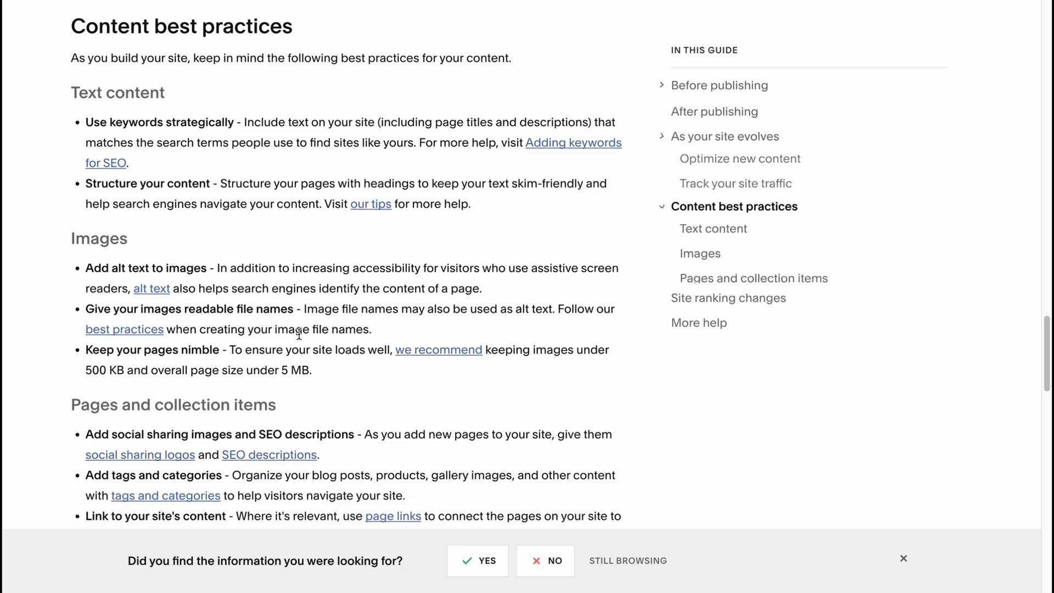
pyautogui.scroll(-3)
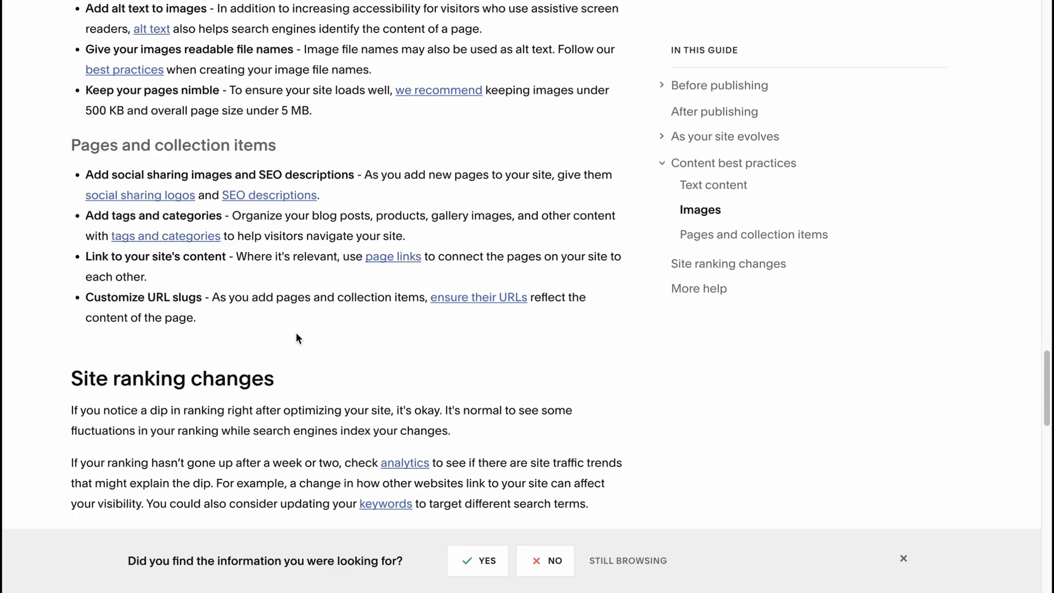
pyautogui.moveTo(292, 329)
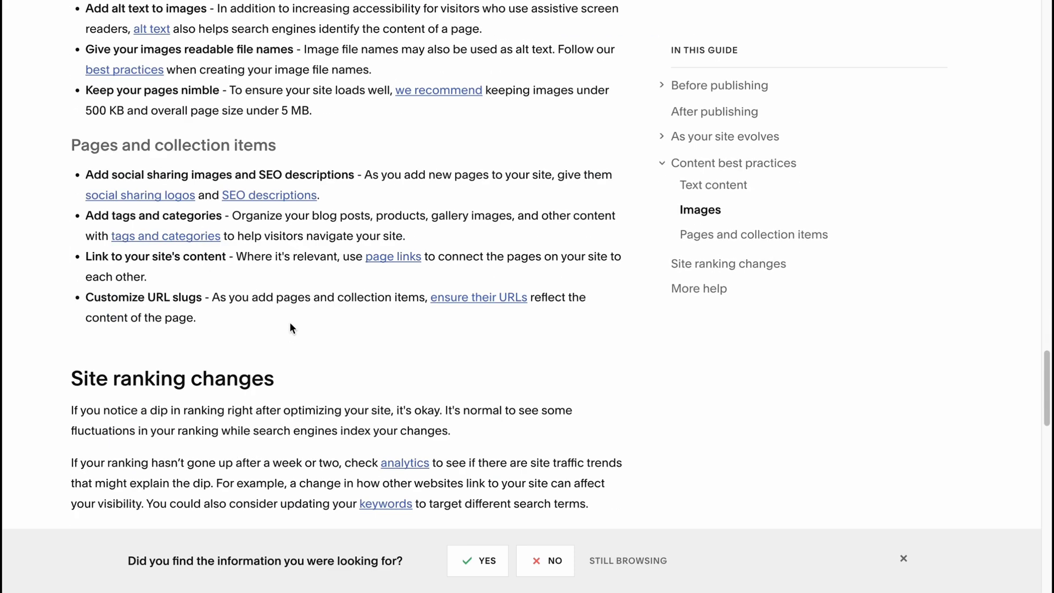
pyautogui.scroll(-3)
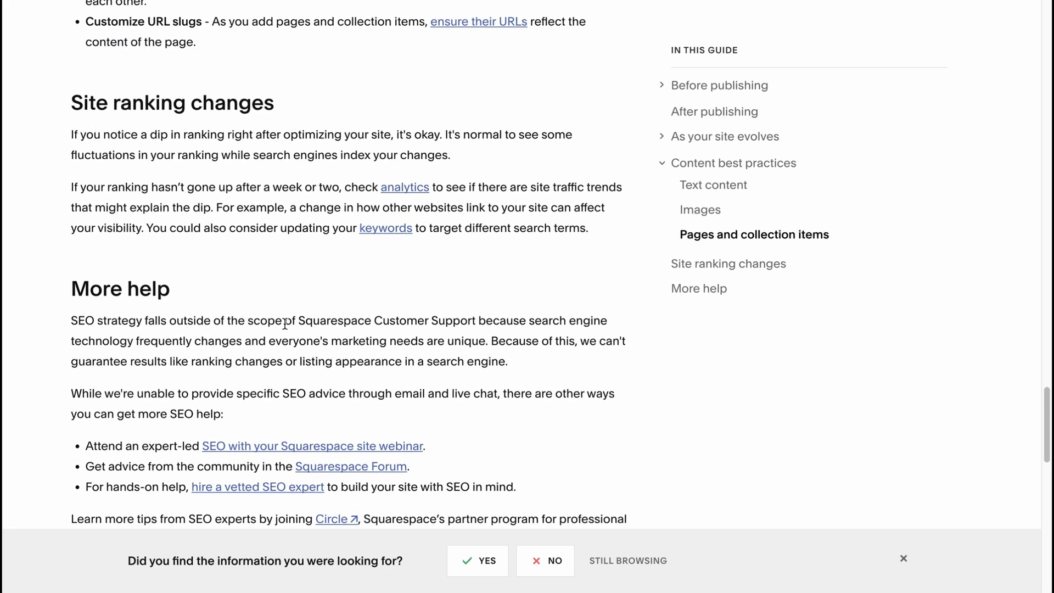
pyautogui.scroll(-3)
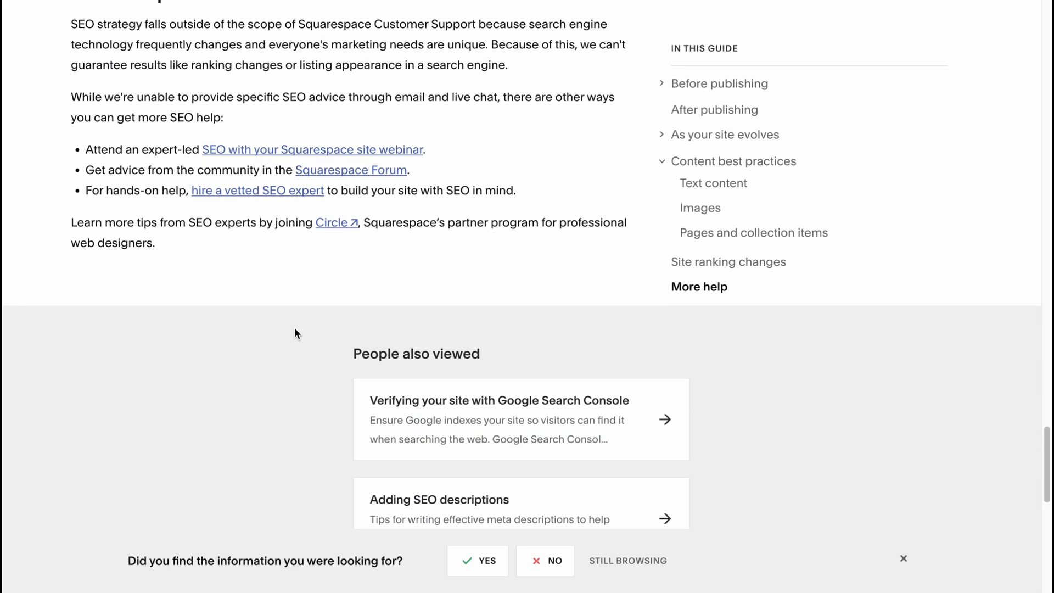
pyautogui.scroll(3)
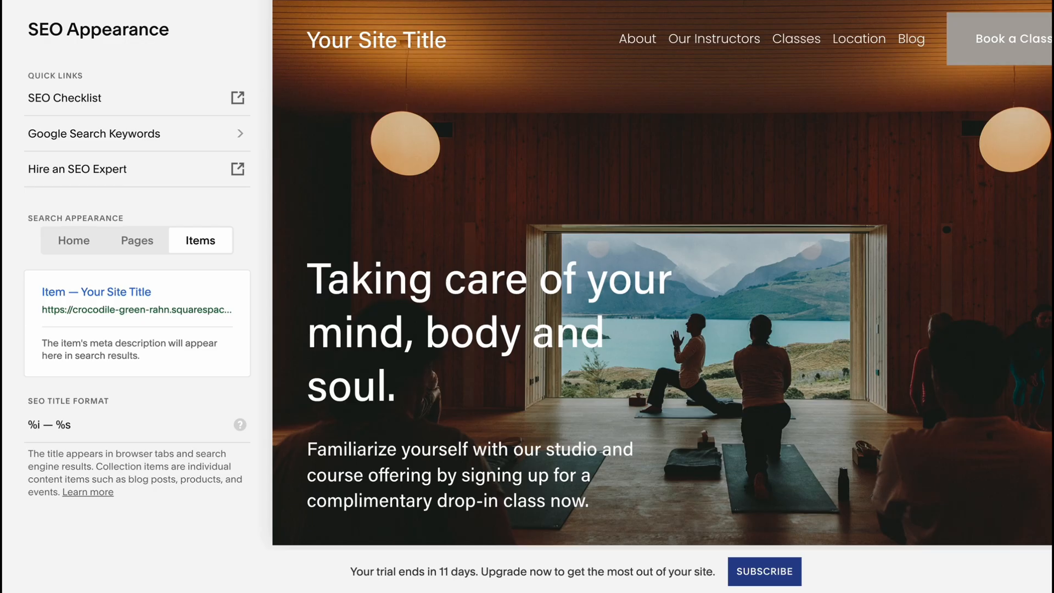
pyautogui.moveTo(40, 22)
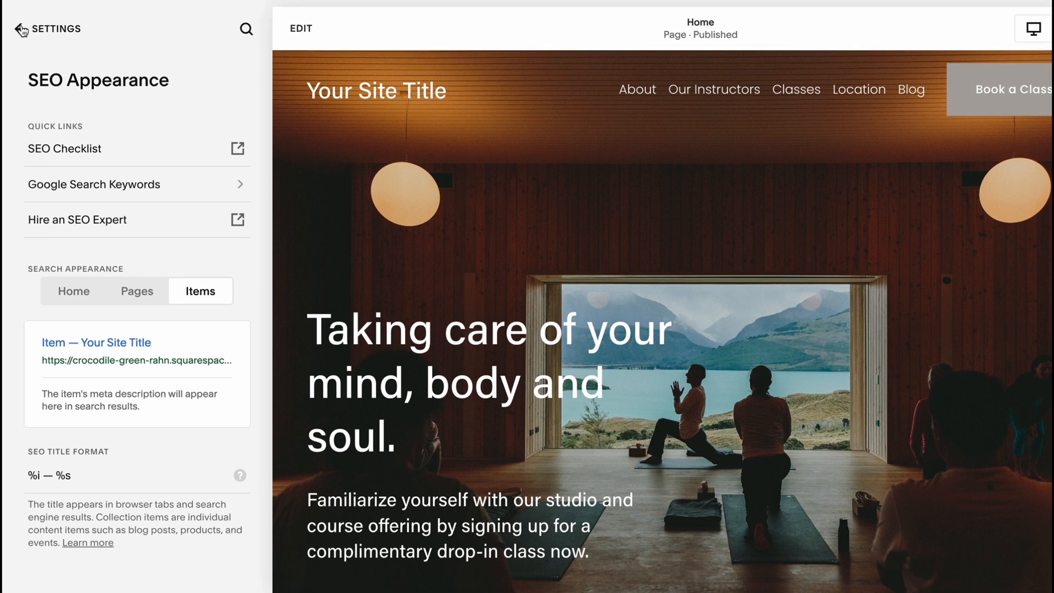
# Back out through Settings and Marketing to Home, then open Analytics.
pyautogui.click(21, 29)
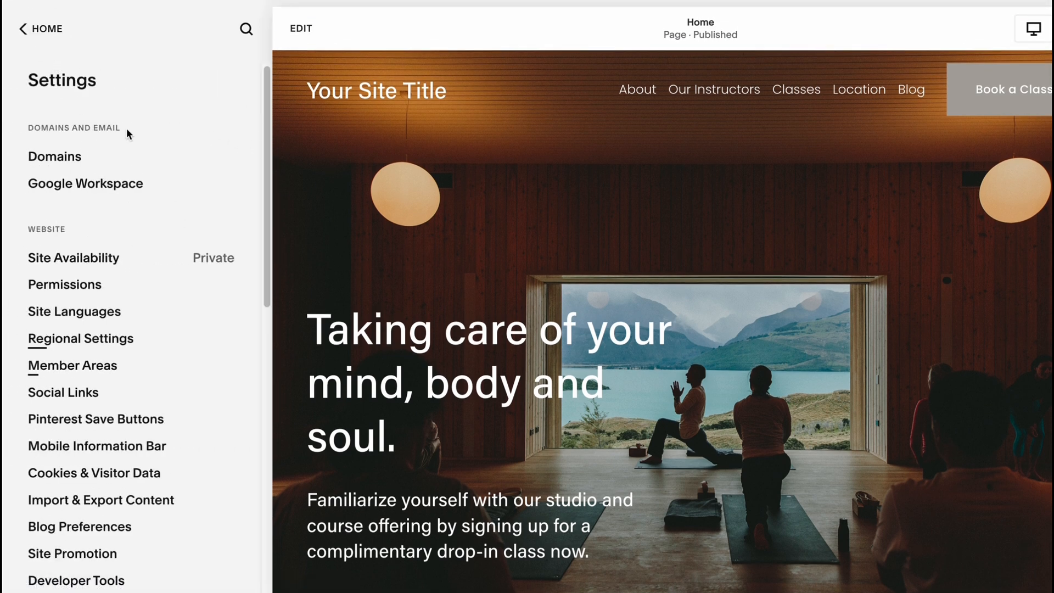
pyautogui.click(41, 29)
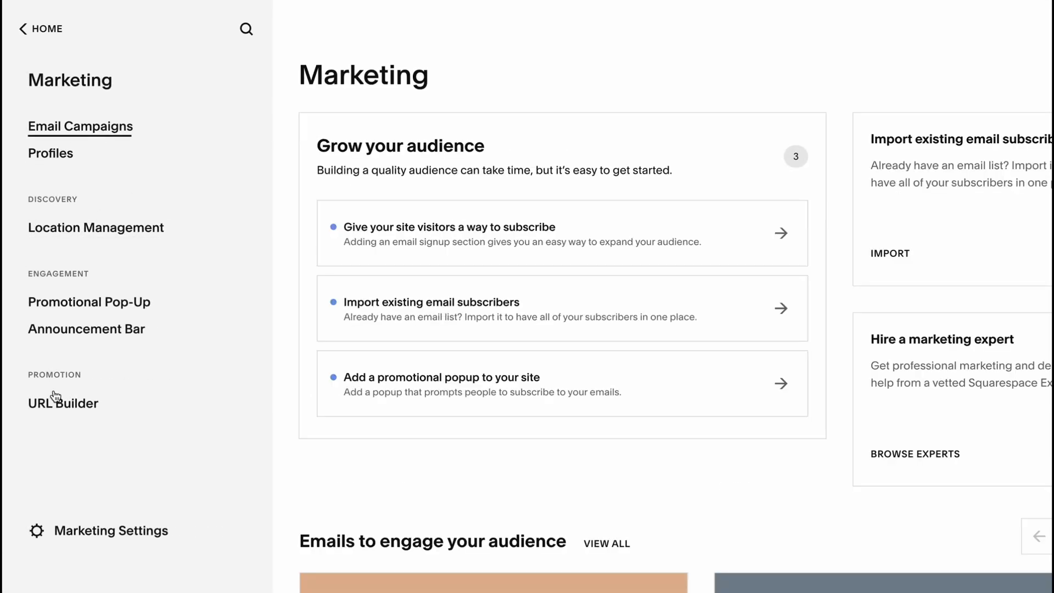
pyautogui.click(39, 29)
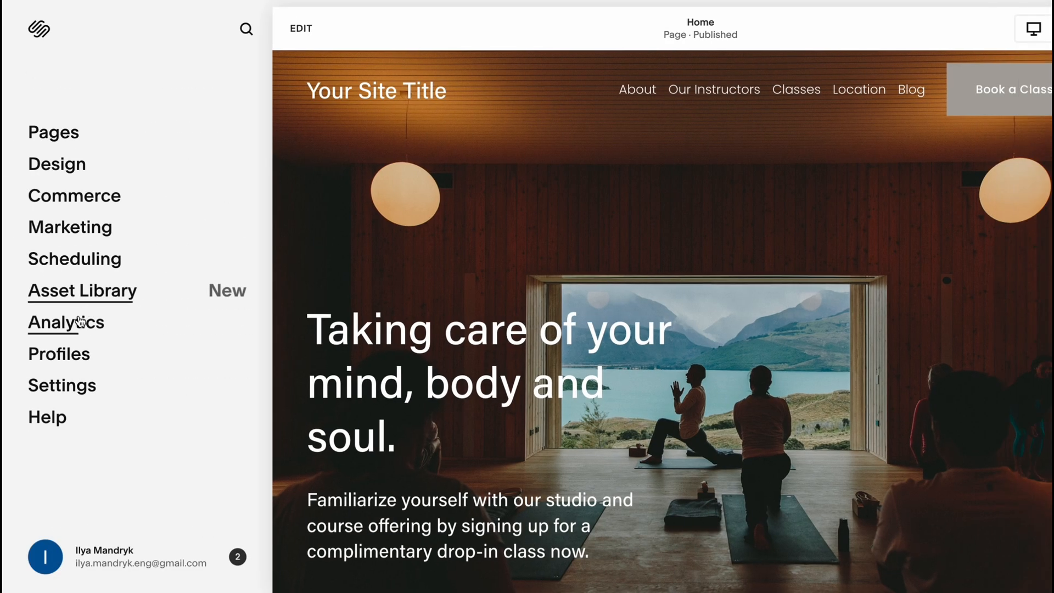
pyautogui.click(66, 321)
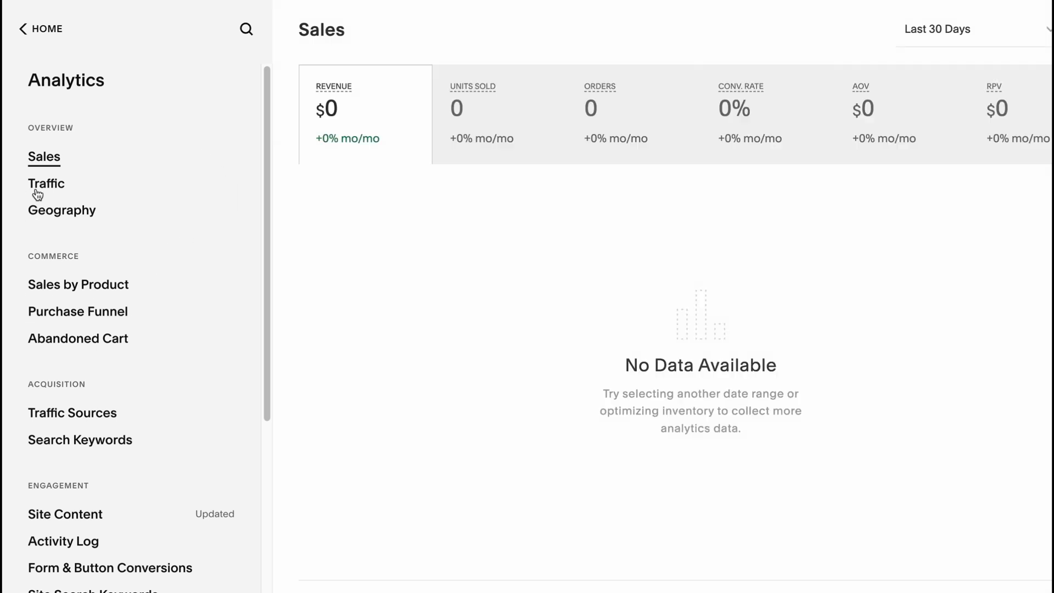
# Check the empty Traffic, Geography and Traffic Sources reports, ending on Search Keywords.
pyautogui.click(46, 183)
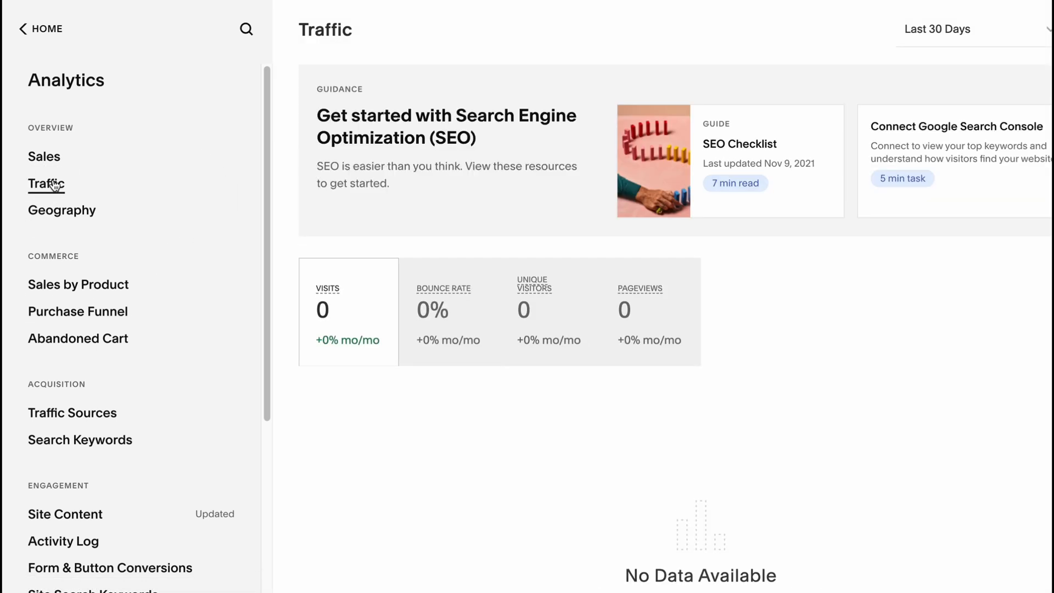
pyautogui.click(61, 210)
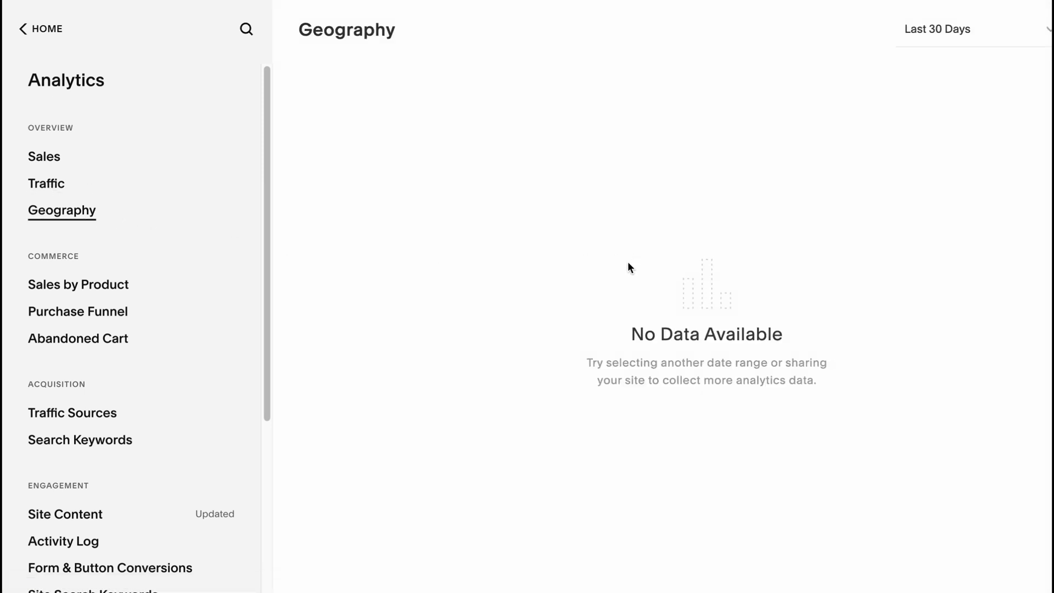
pyautogui.moveTo(480, 351)
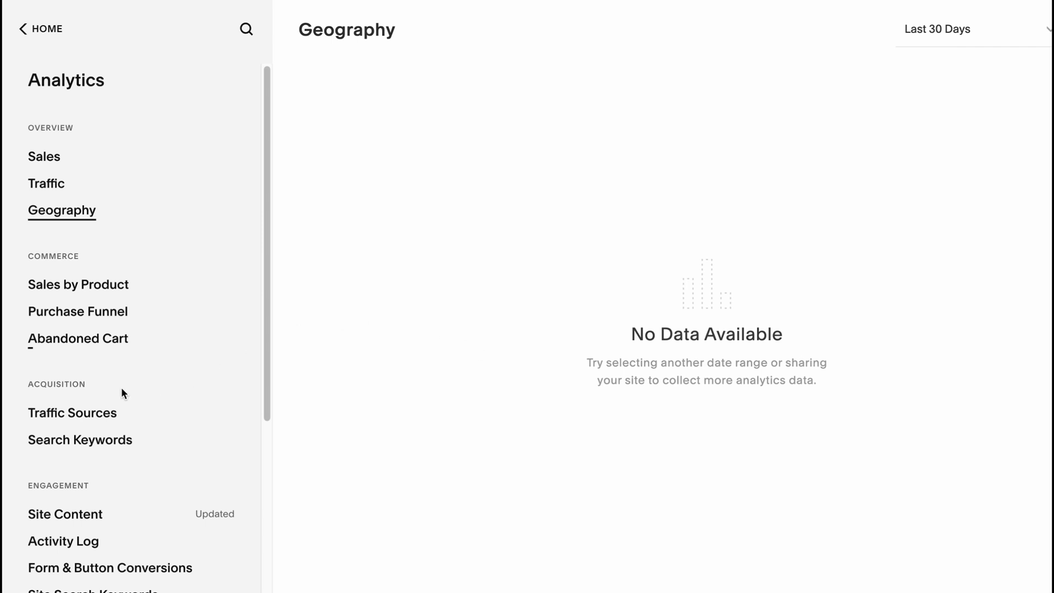
pyautogui.click(73, 413)
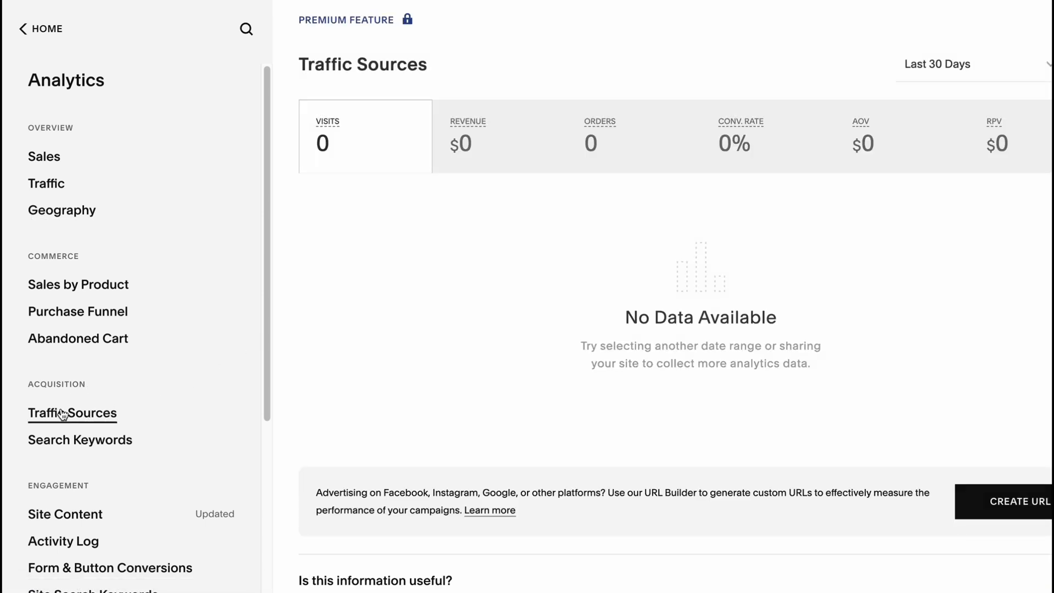
pyautogui.click(79, 440)
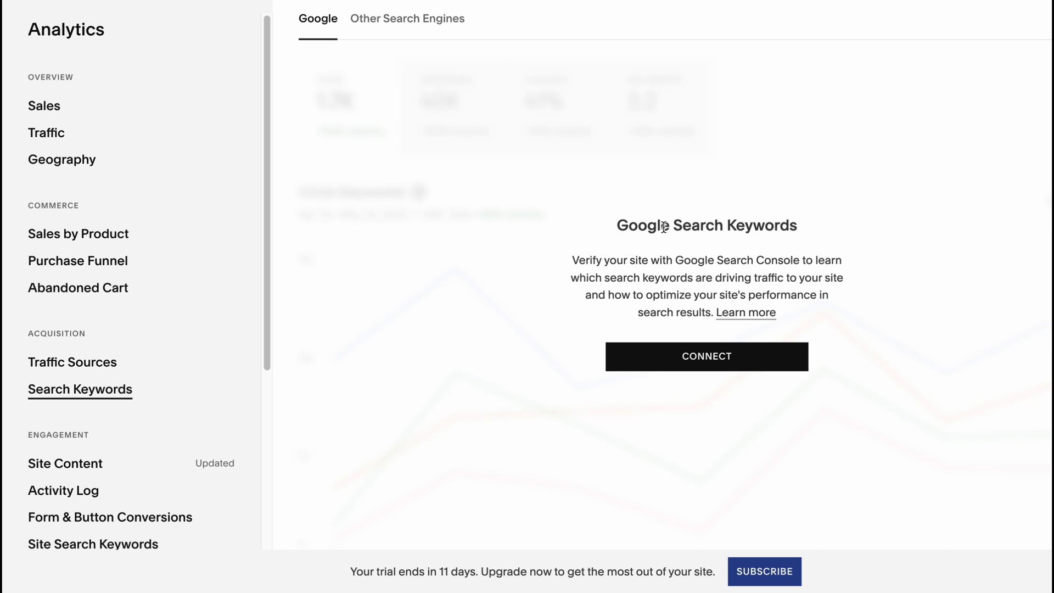
pyautogui.moveTo(513, 245)
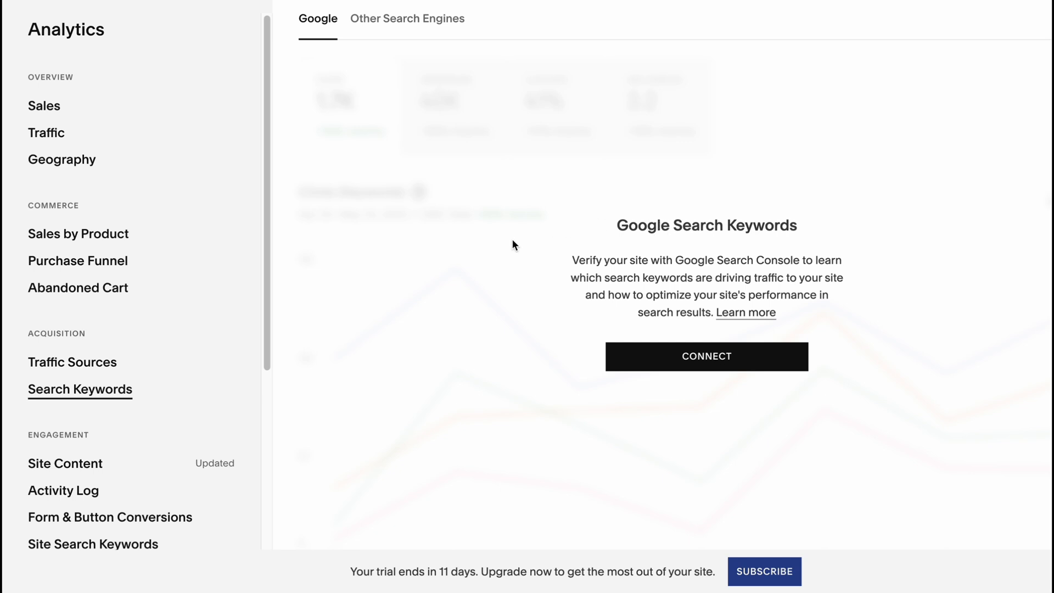
pyautogui.moveTo(520, 240)
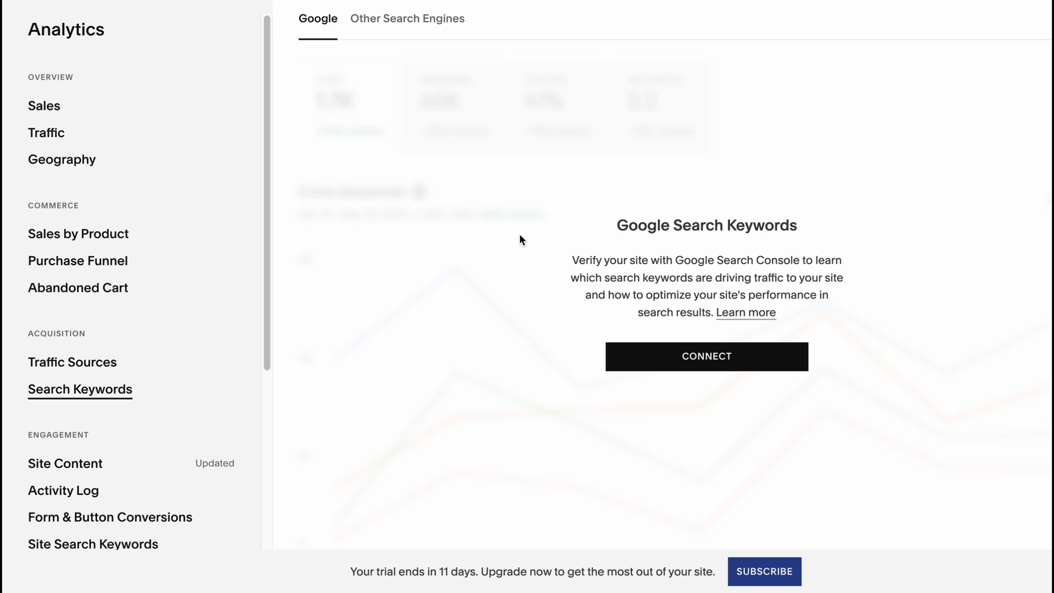
pyautogui.moveTo(521, 244)
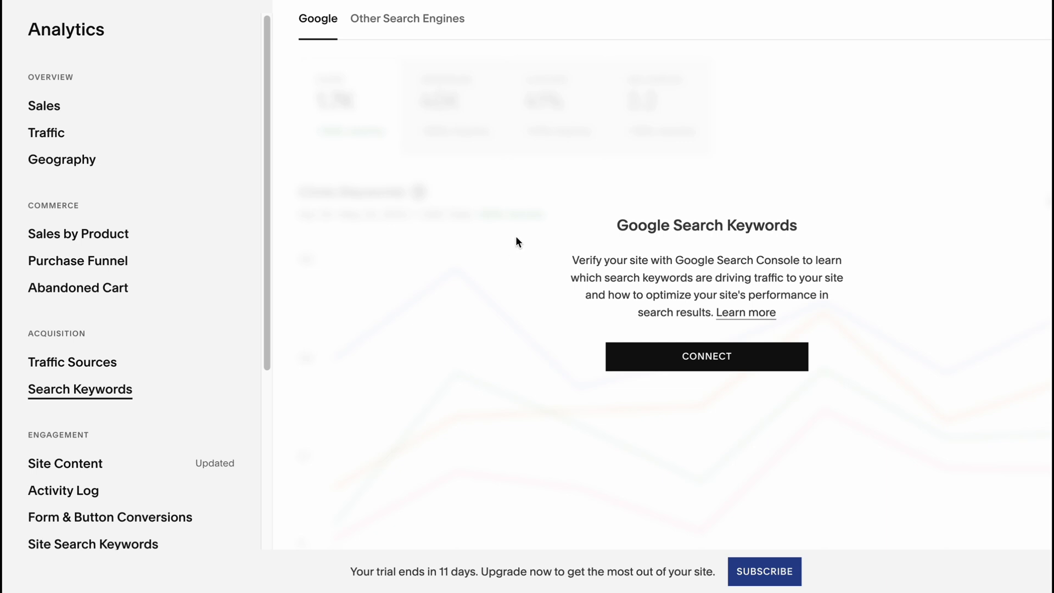
pyautogui.moveTo(506, 248)
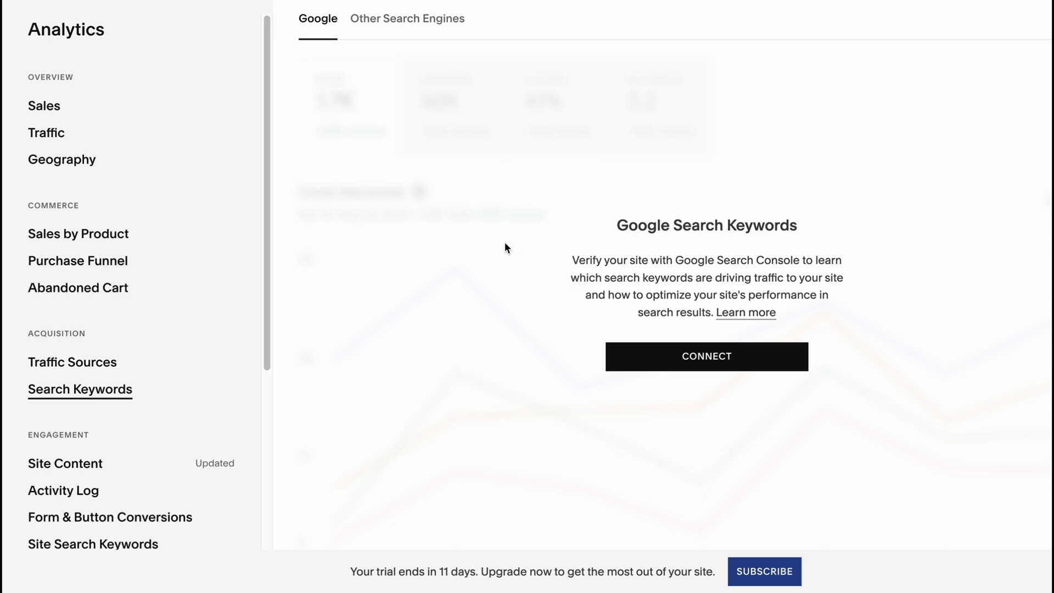
pyautogui.moveTo(506, 243)
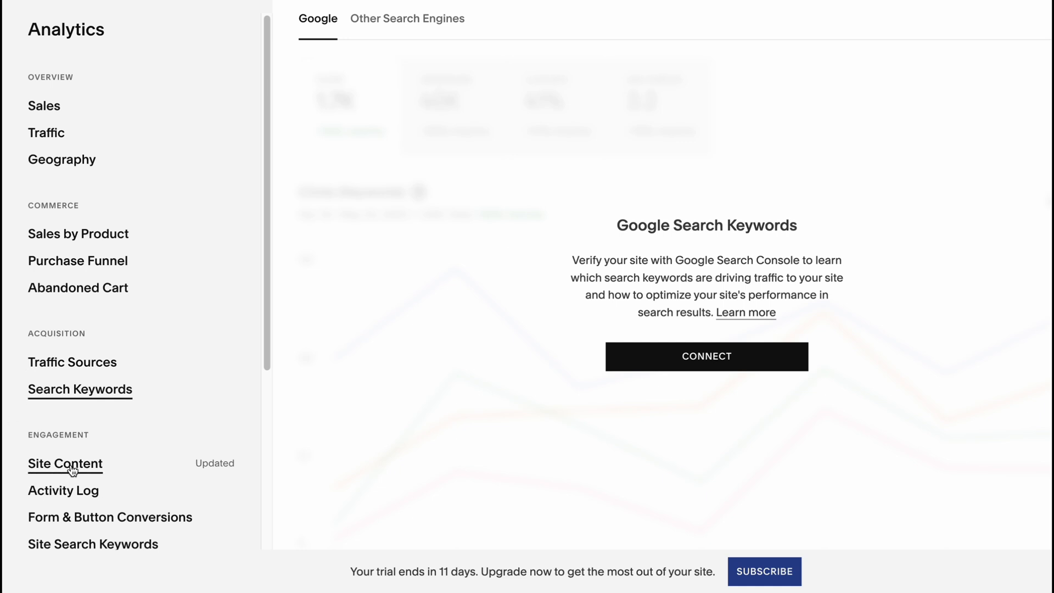
pyautogui.moveTo(121, 557)
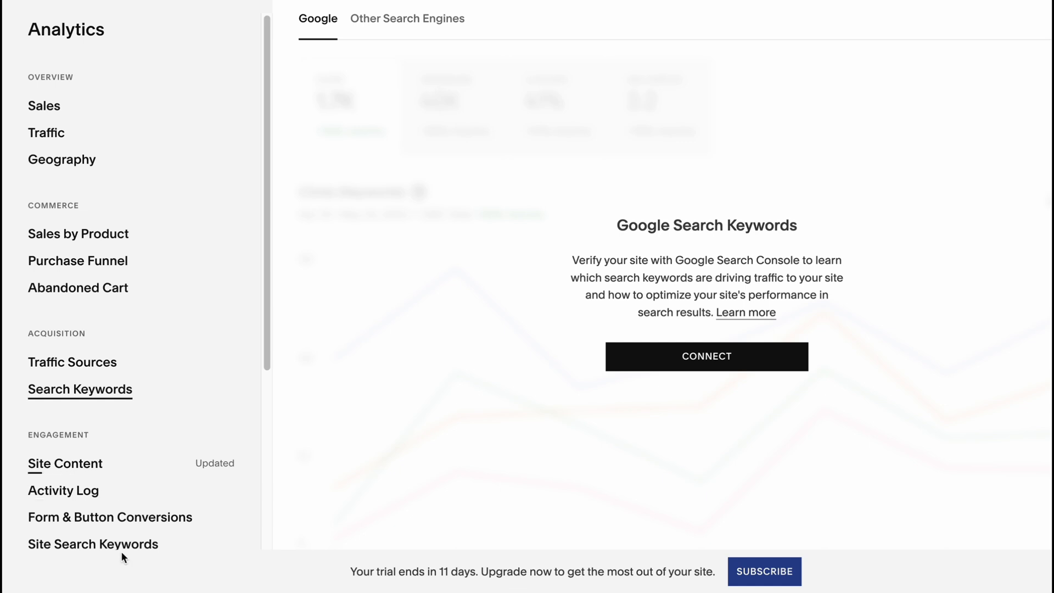
pyautogui.moveTo(243, 335)
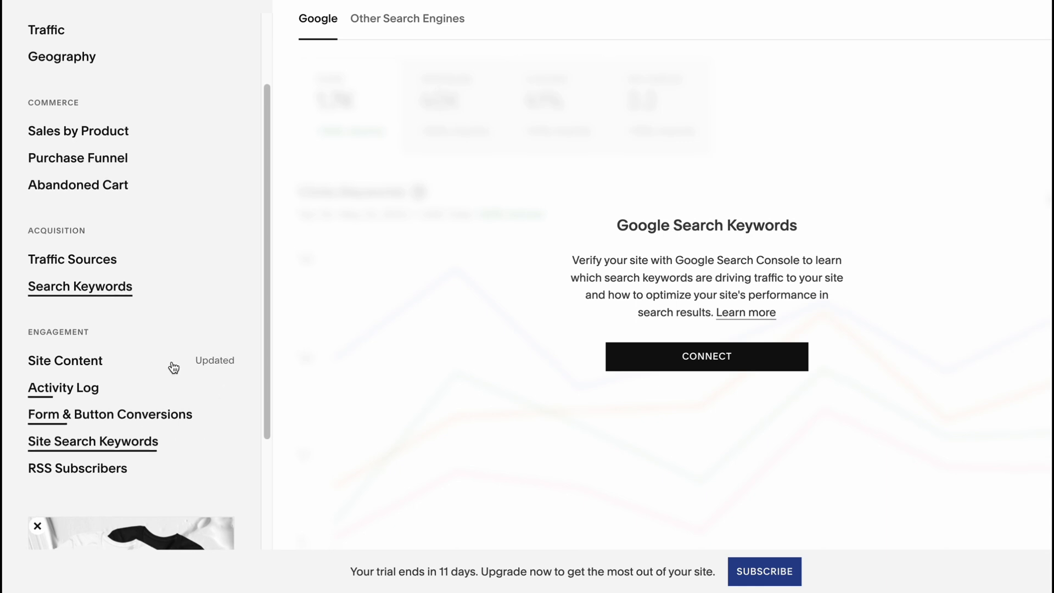
pyautogui.moveTo(215, 340)
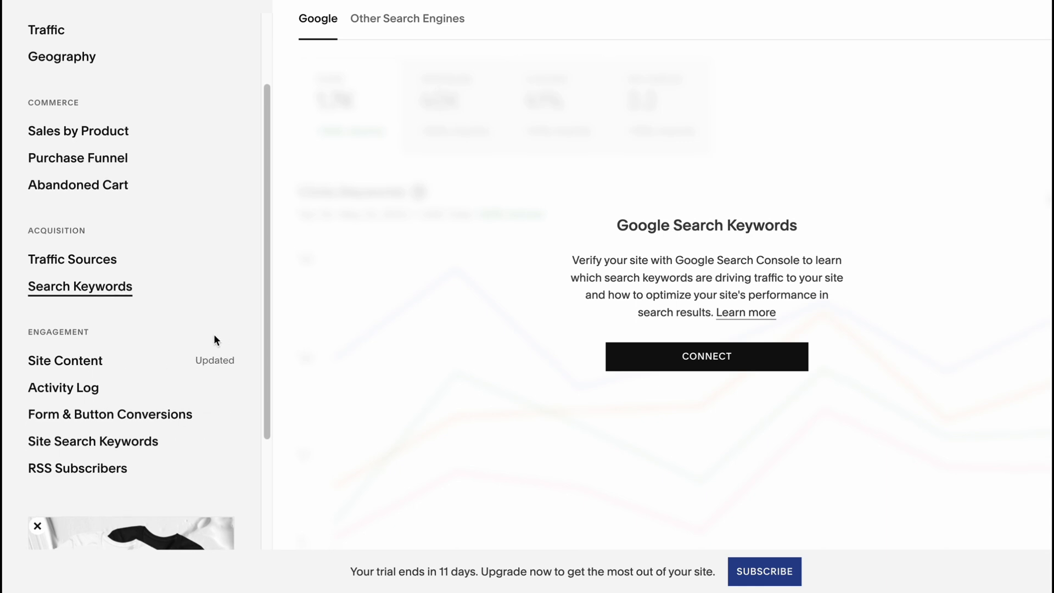
# Switch from the Search Console prompt to the Site Search Keywords report.
pyautogui.click(93, 442)
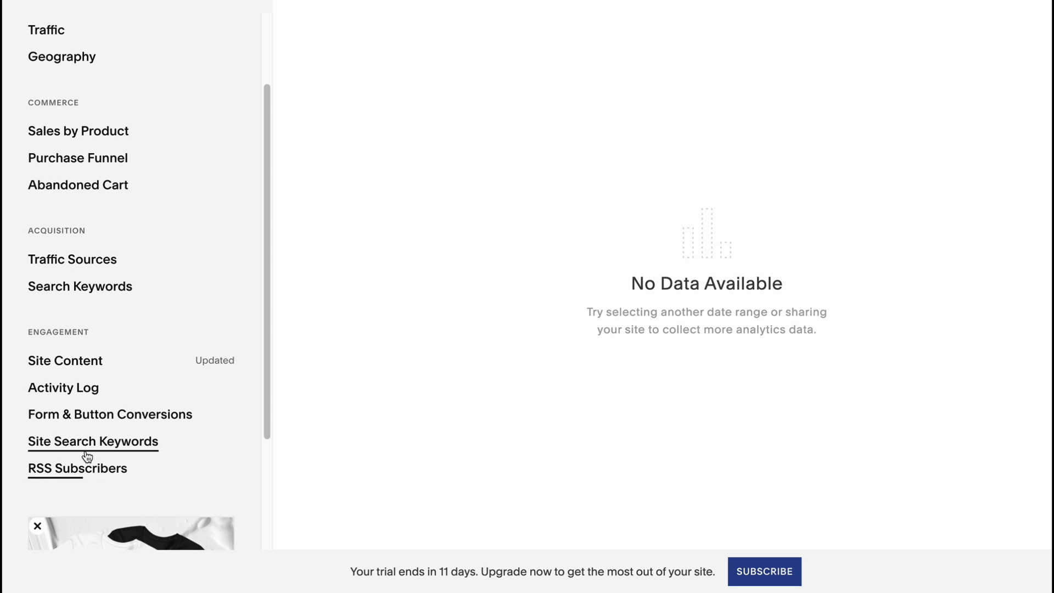
pyautogui.moveTo(708, 328)
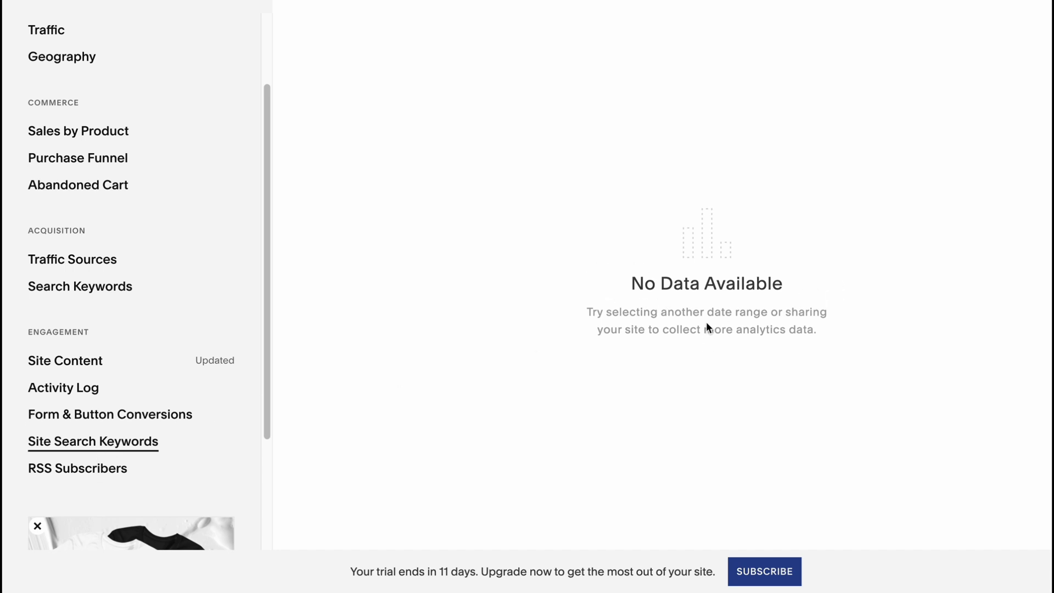
# Scroll the empty Site Search Keywords report, then leave Analytics for Home.
pyautogui.scroll(3)
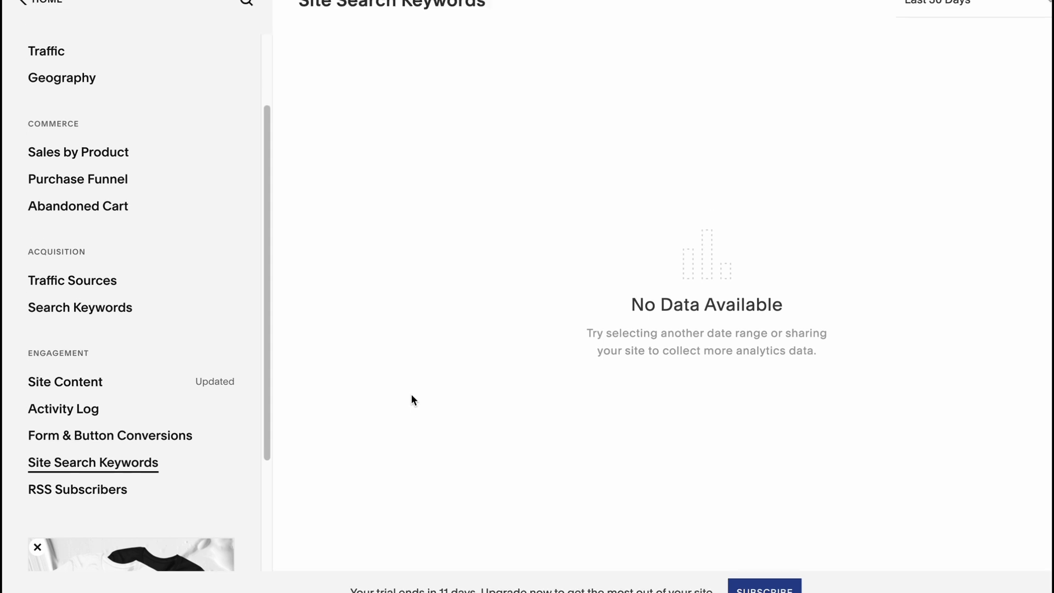
pyautogui.scroll(-3)
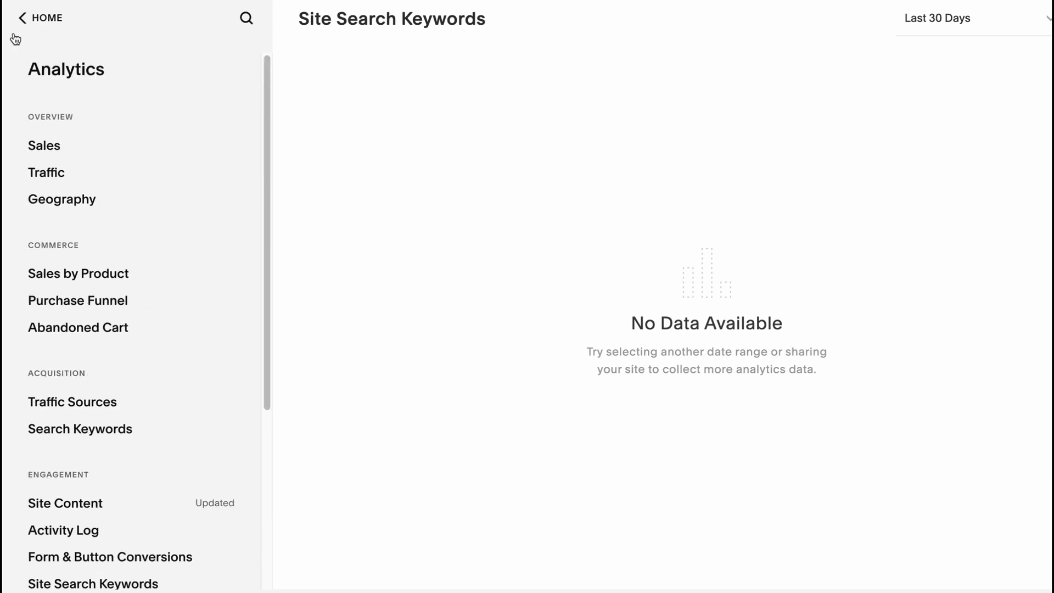
pyautogui.click(39, 18)
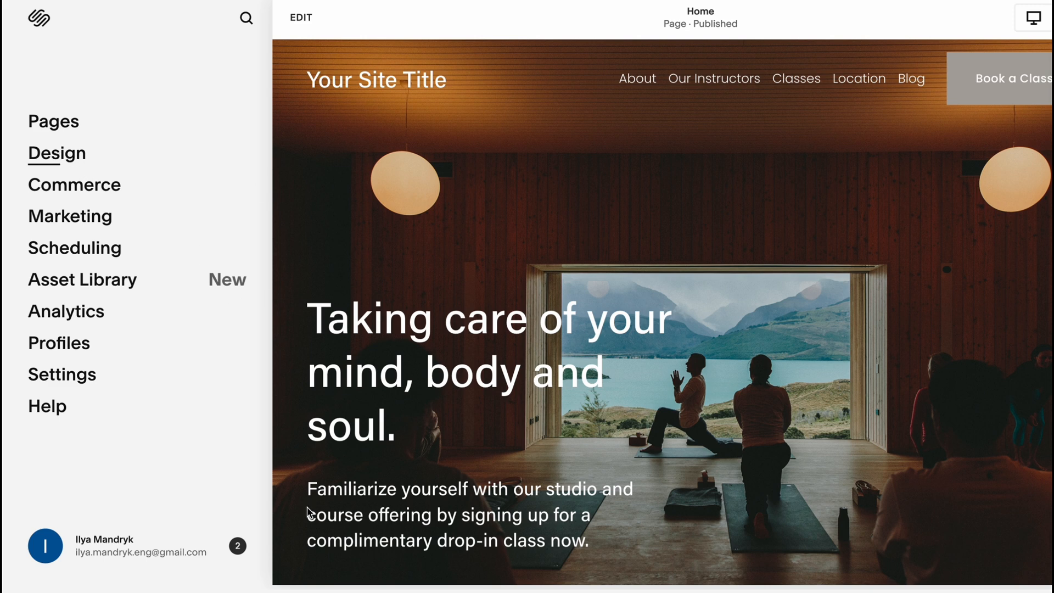
pyautogui.moveTo(421, 417)
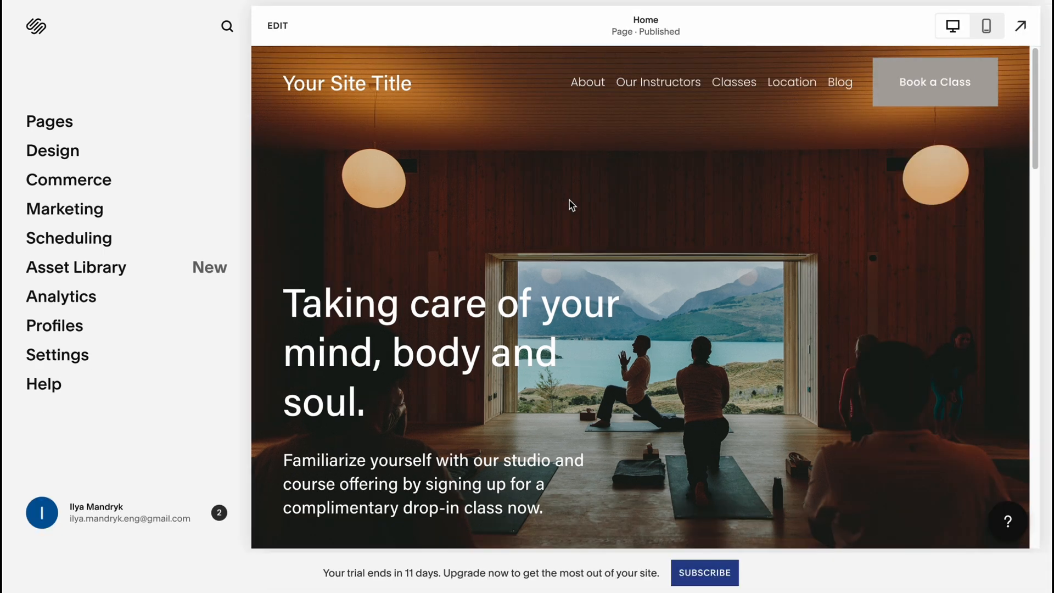
pyautogui.moveTo(567, 234)
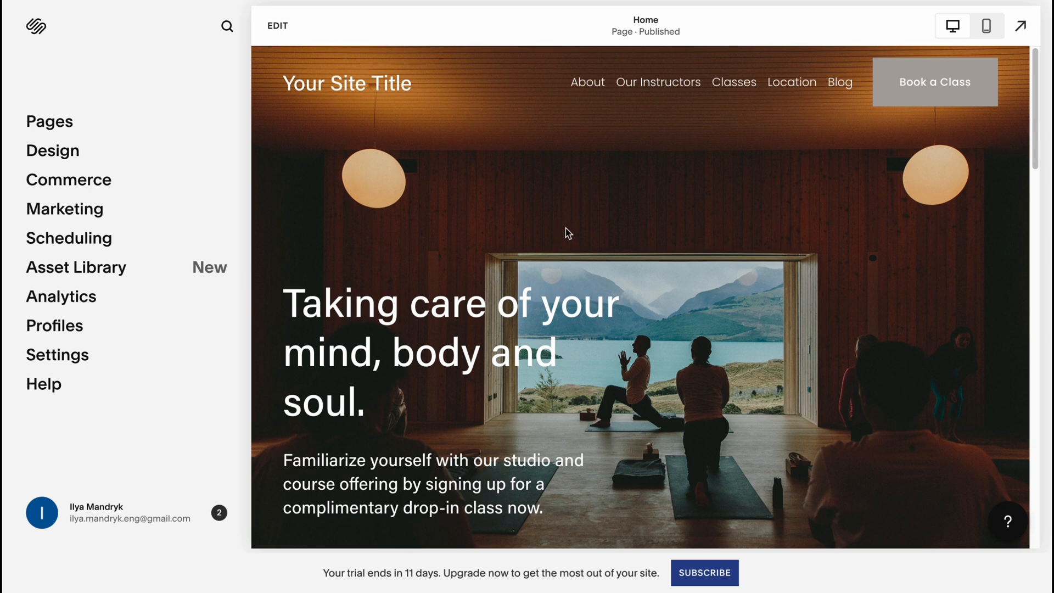
pyautogui.moveTo(566, 234)
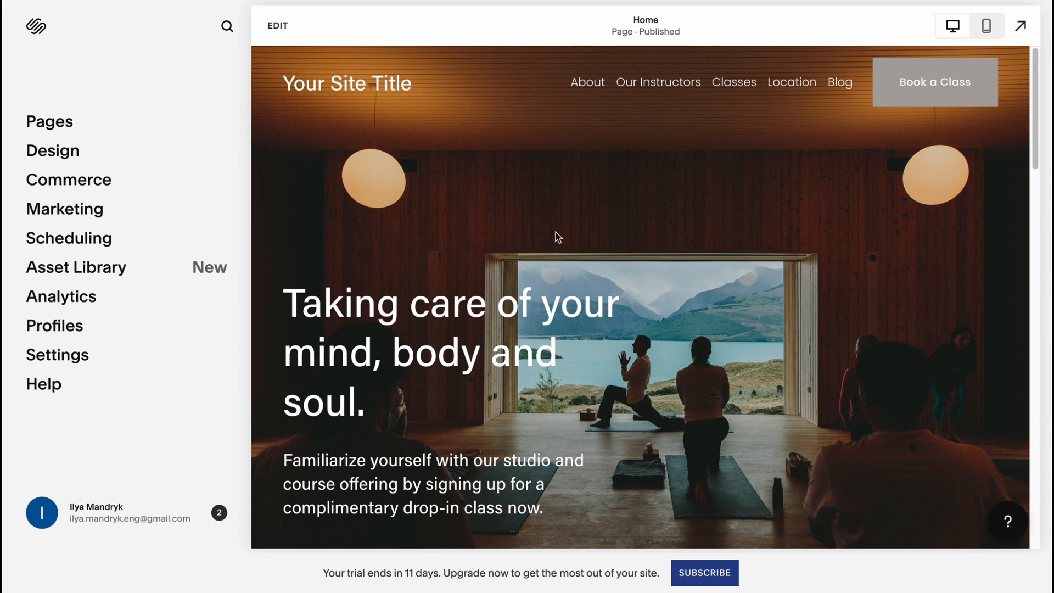
pyautogui.moveTo(703, 114)
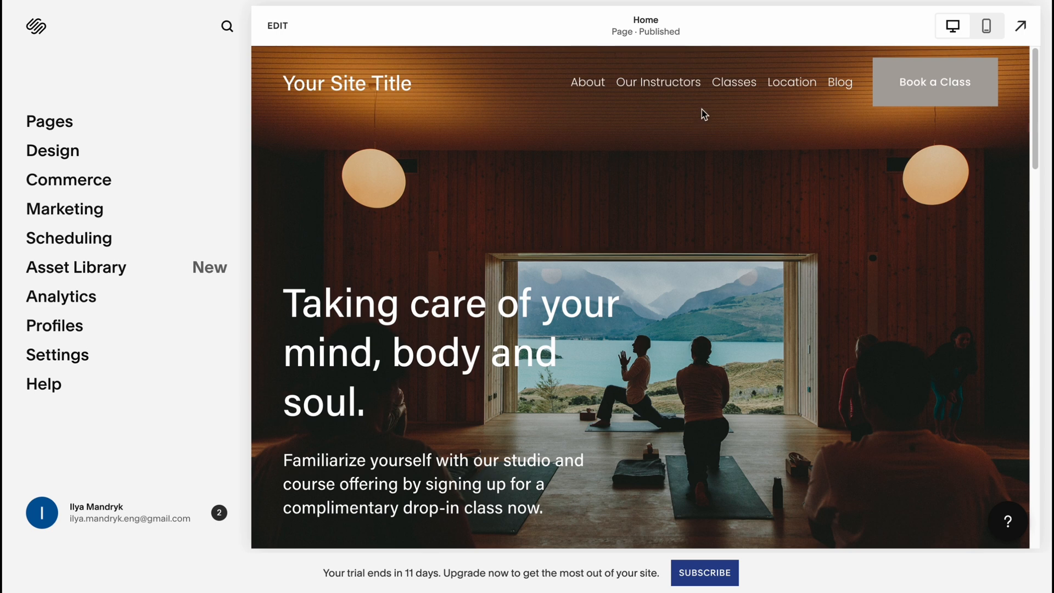